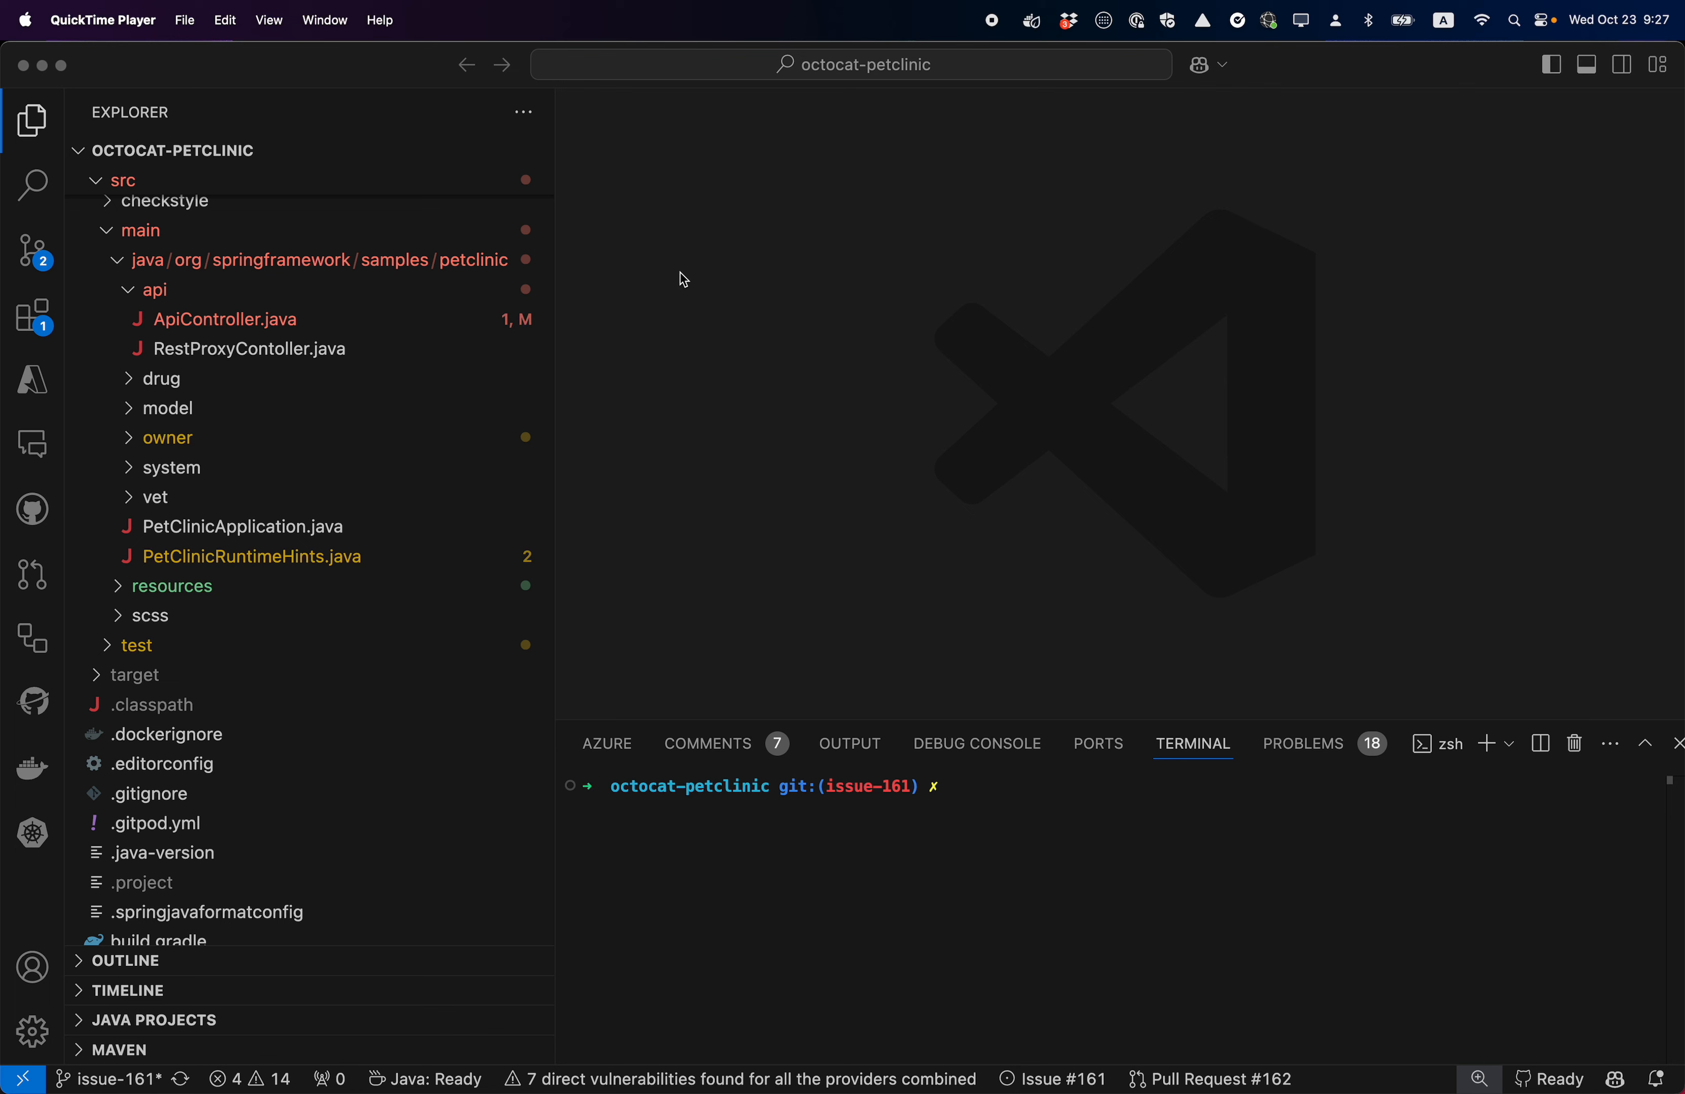
mouse_move(128, 531)
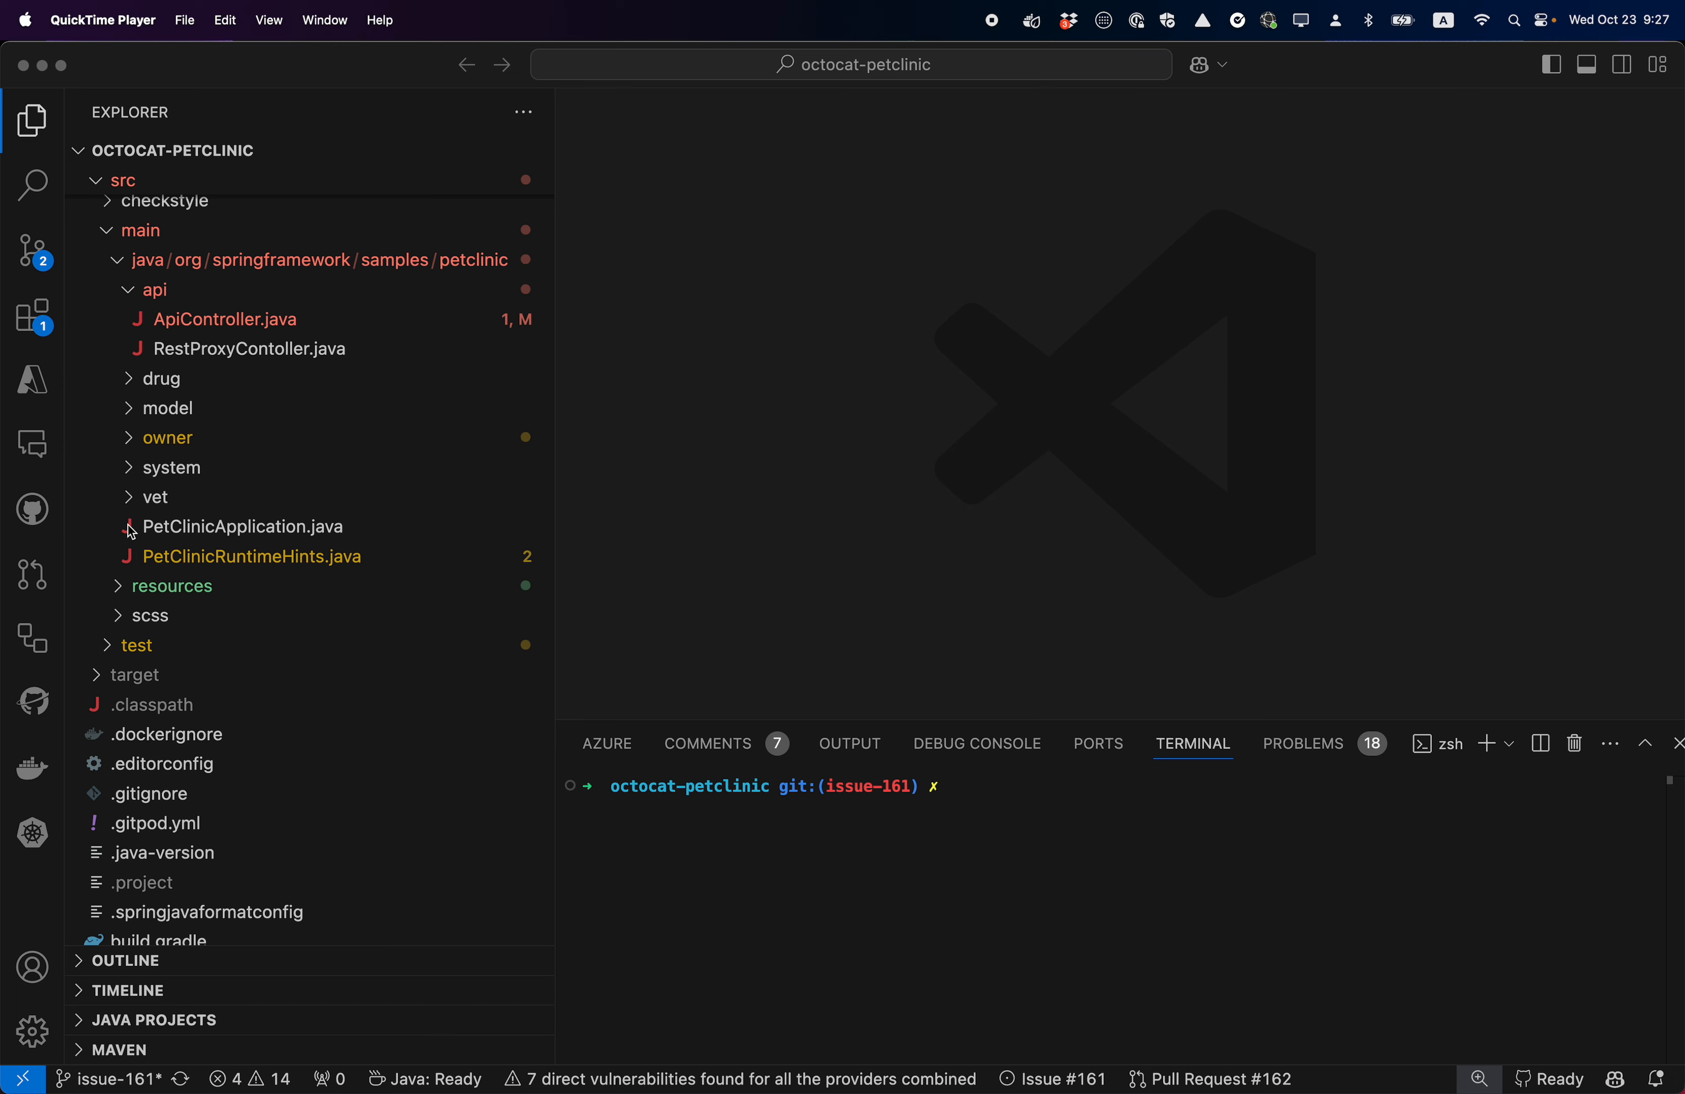
Switch the sidebar to the GitHub pull requests and issues view with Created Issues expanded.
click(32, 510)
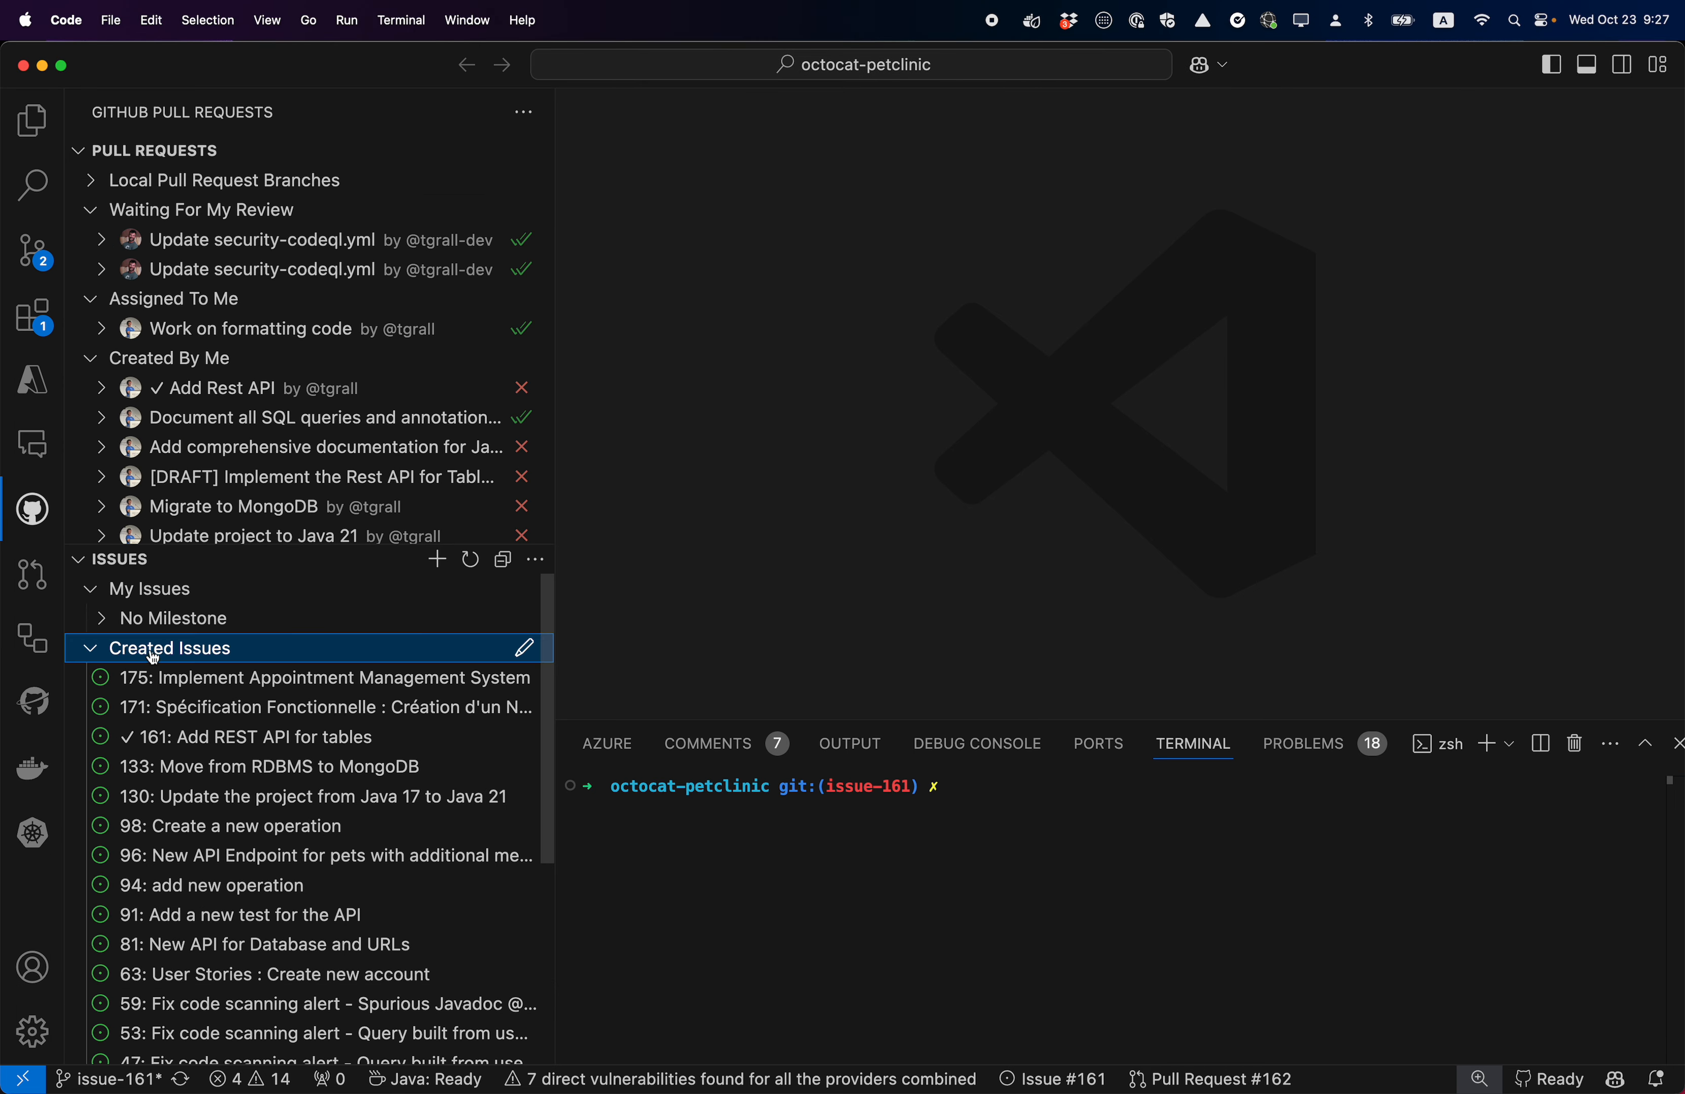
Start a new issue draft and begin the Copilot prompt: new issue managing the Drug table using the current template, with assignee.
click(436, 560)
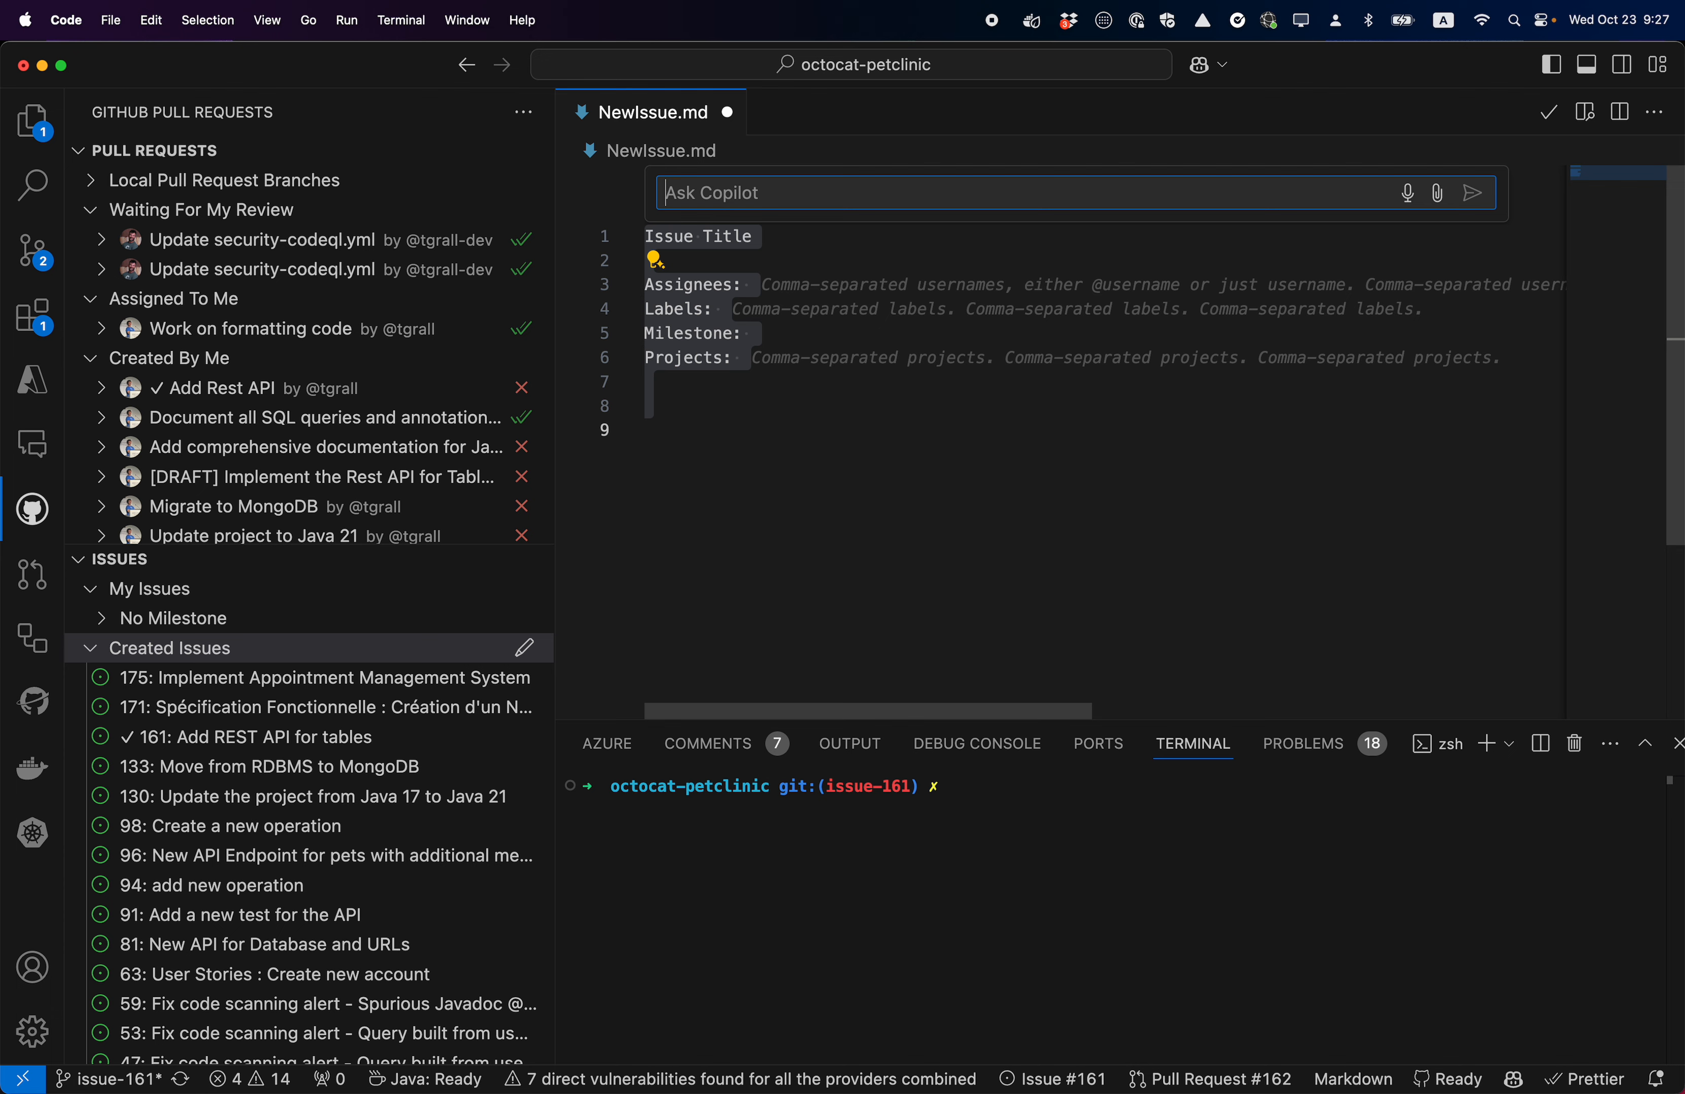
text(using the current)
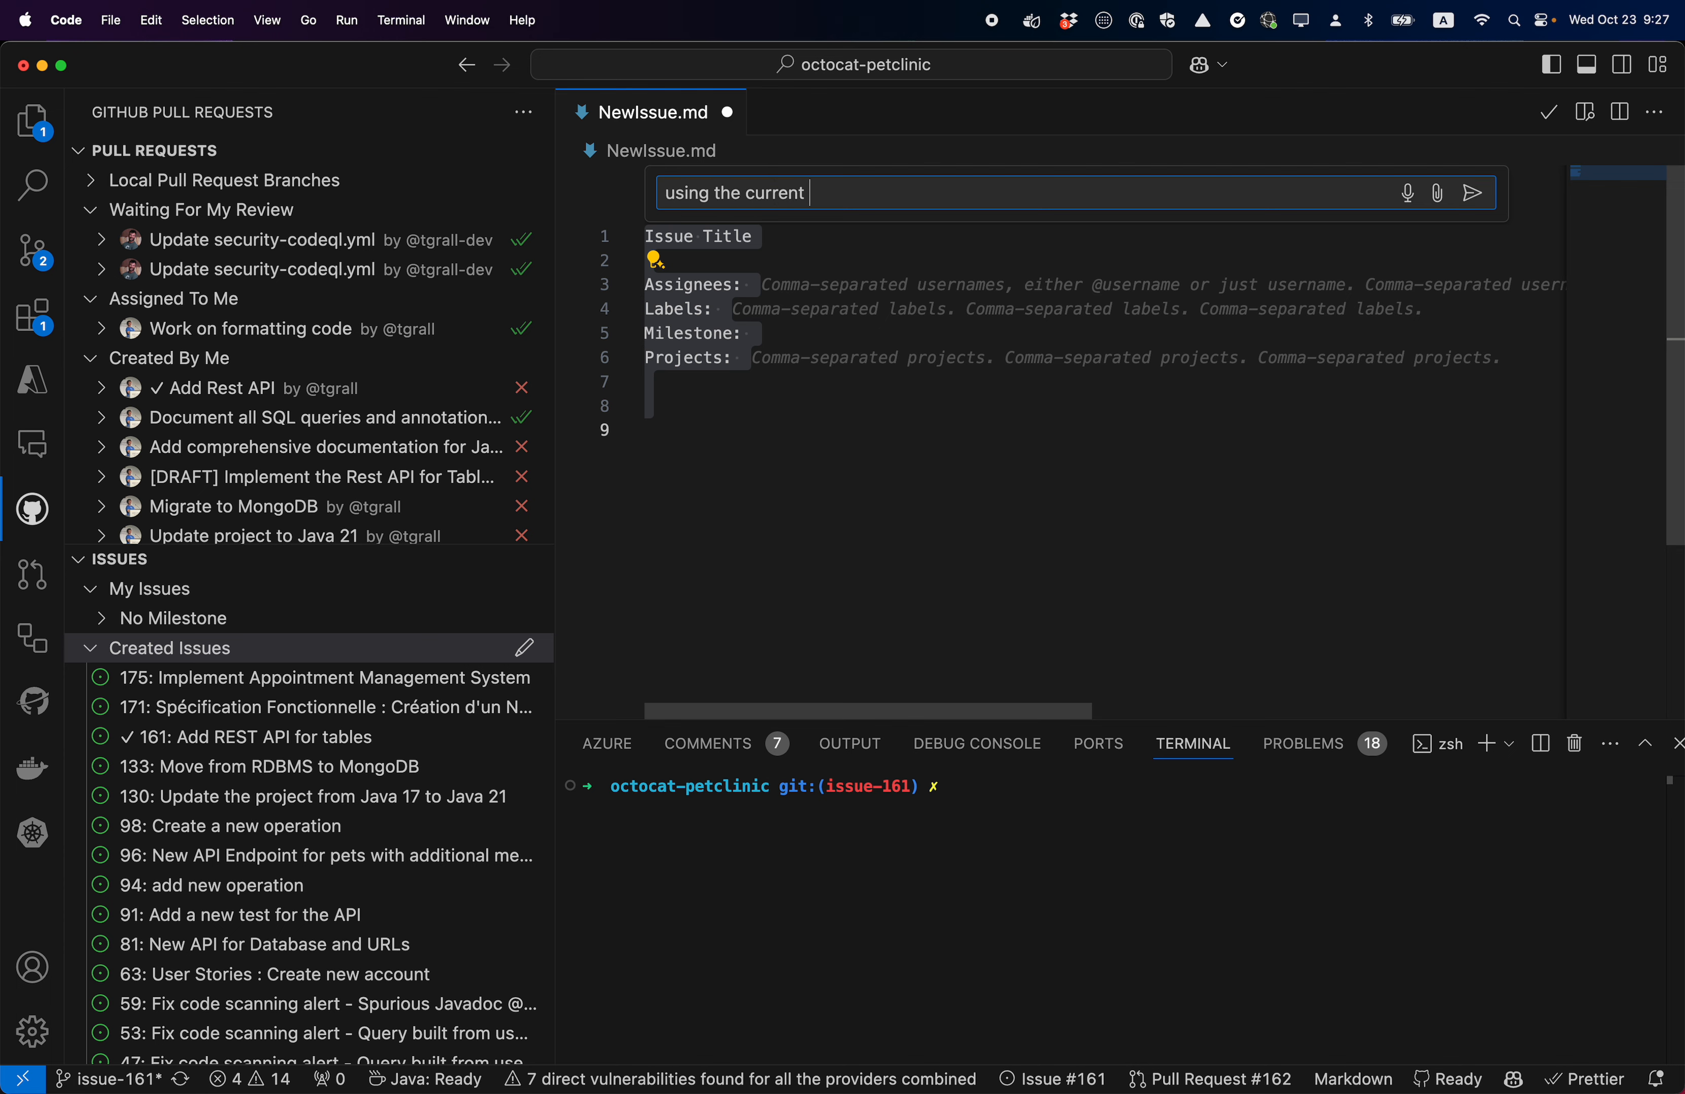
text(template :)
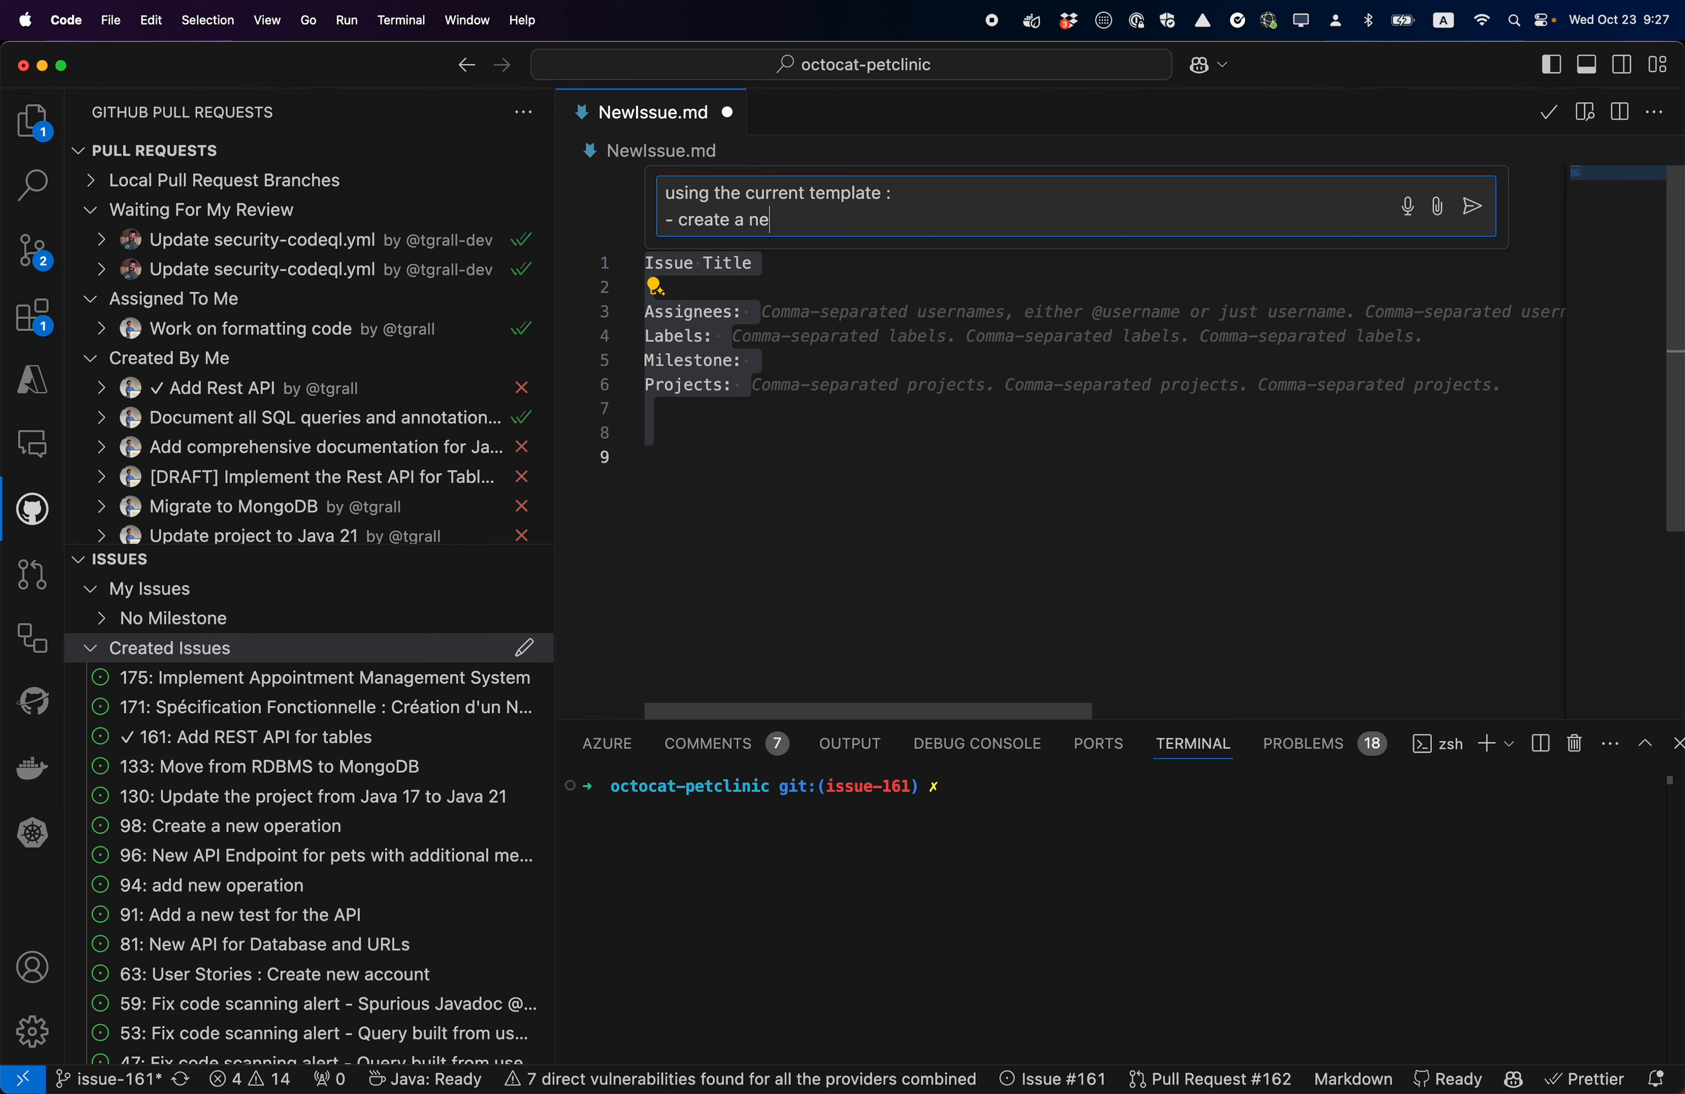
text(w issue)
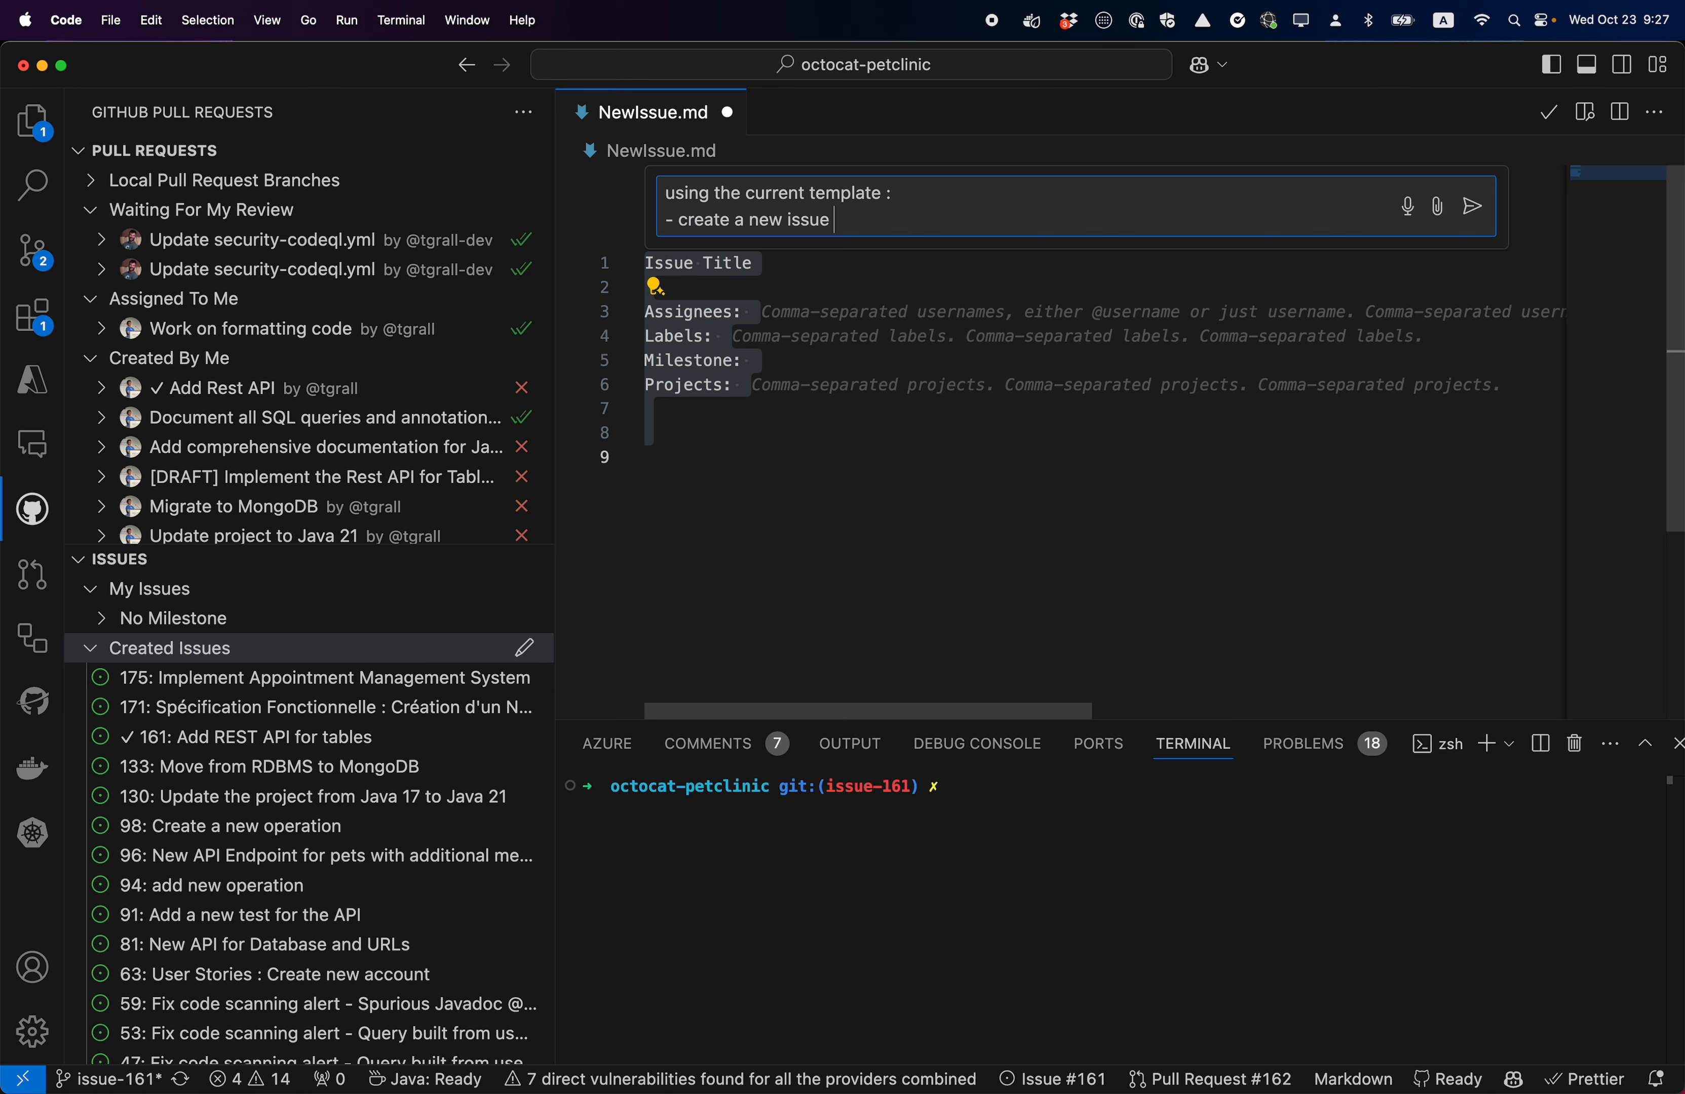
text(that manage D)
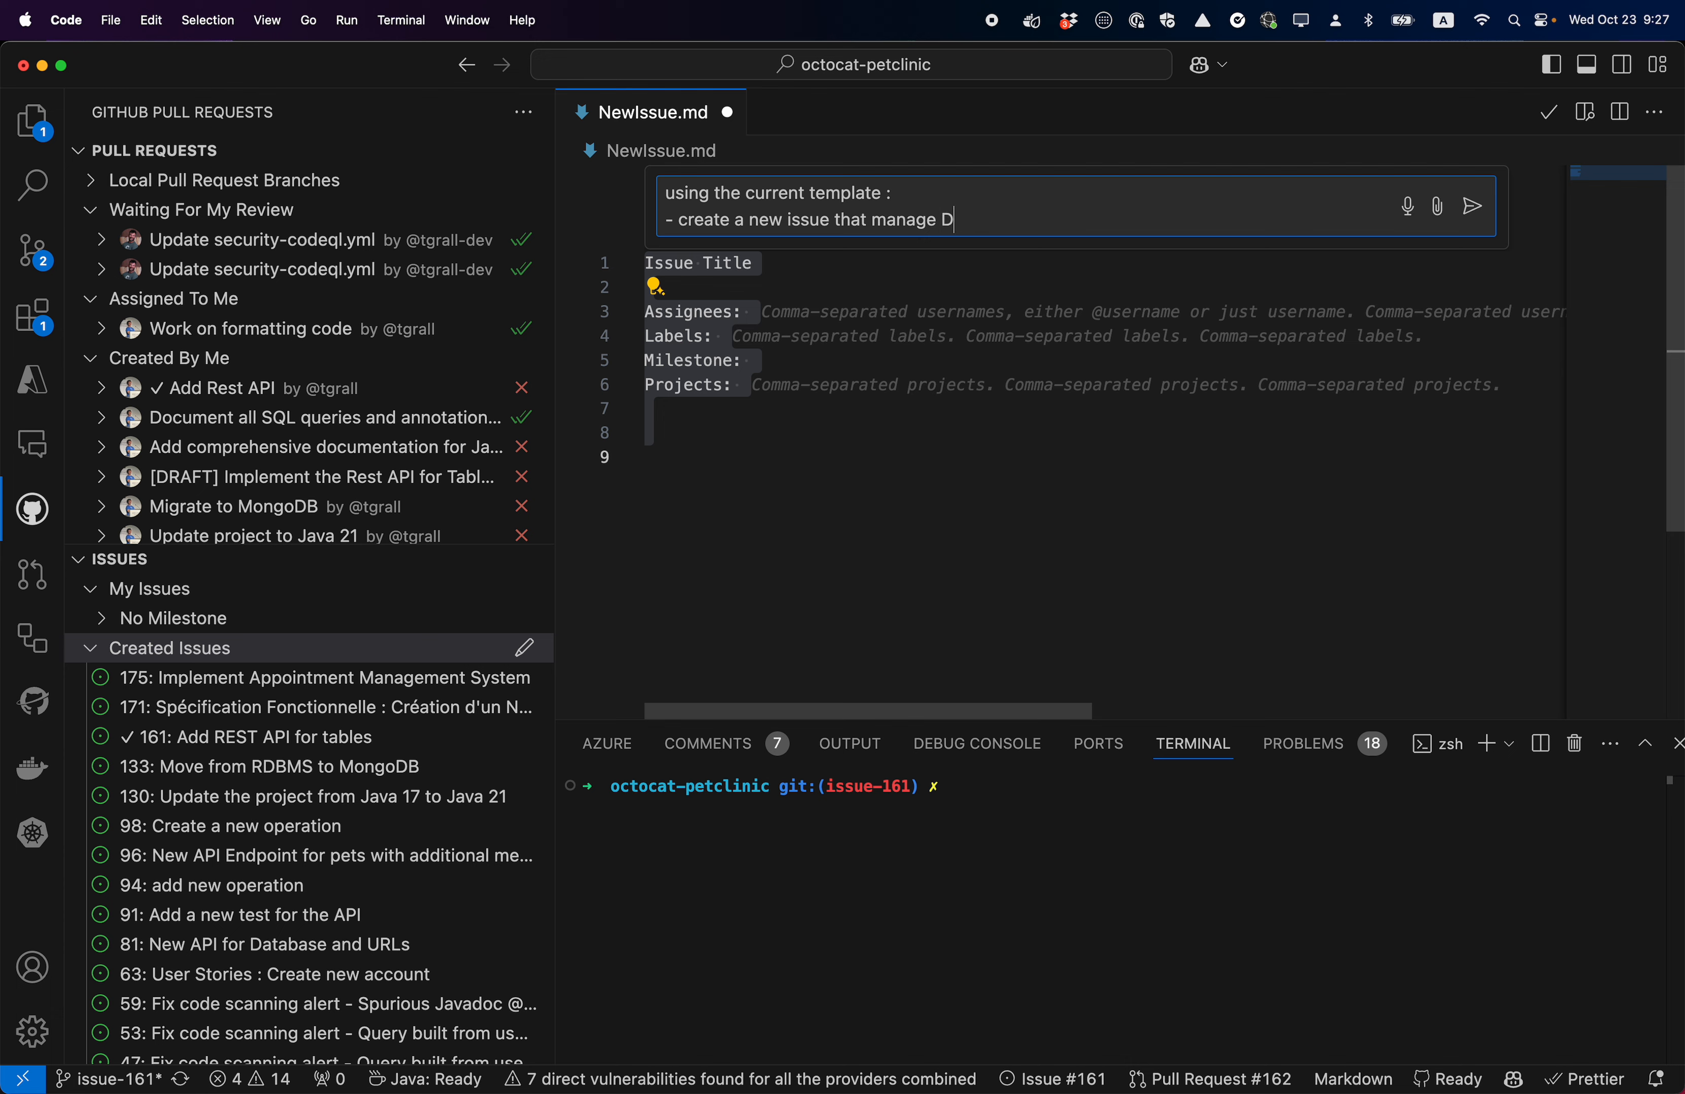
text(rug table)
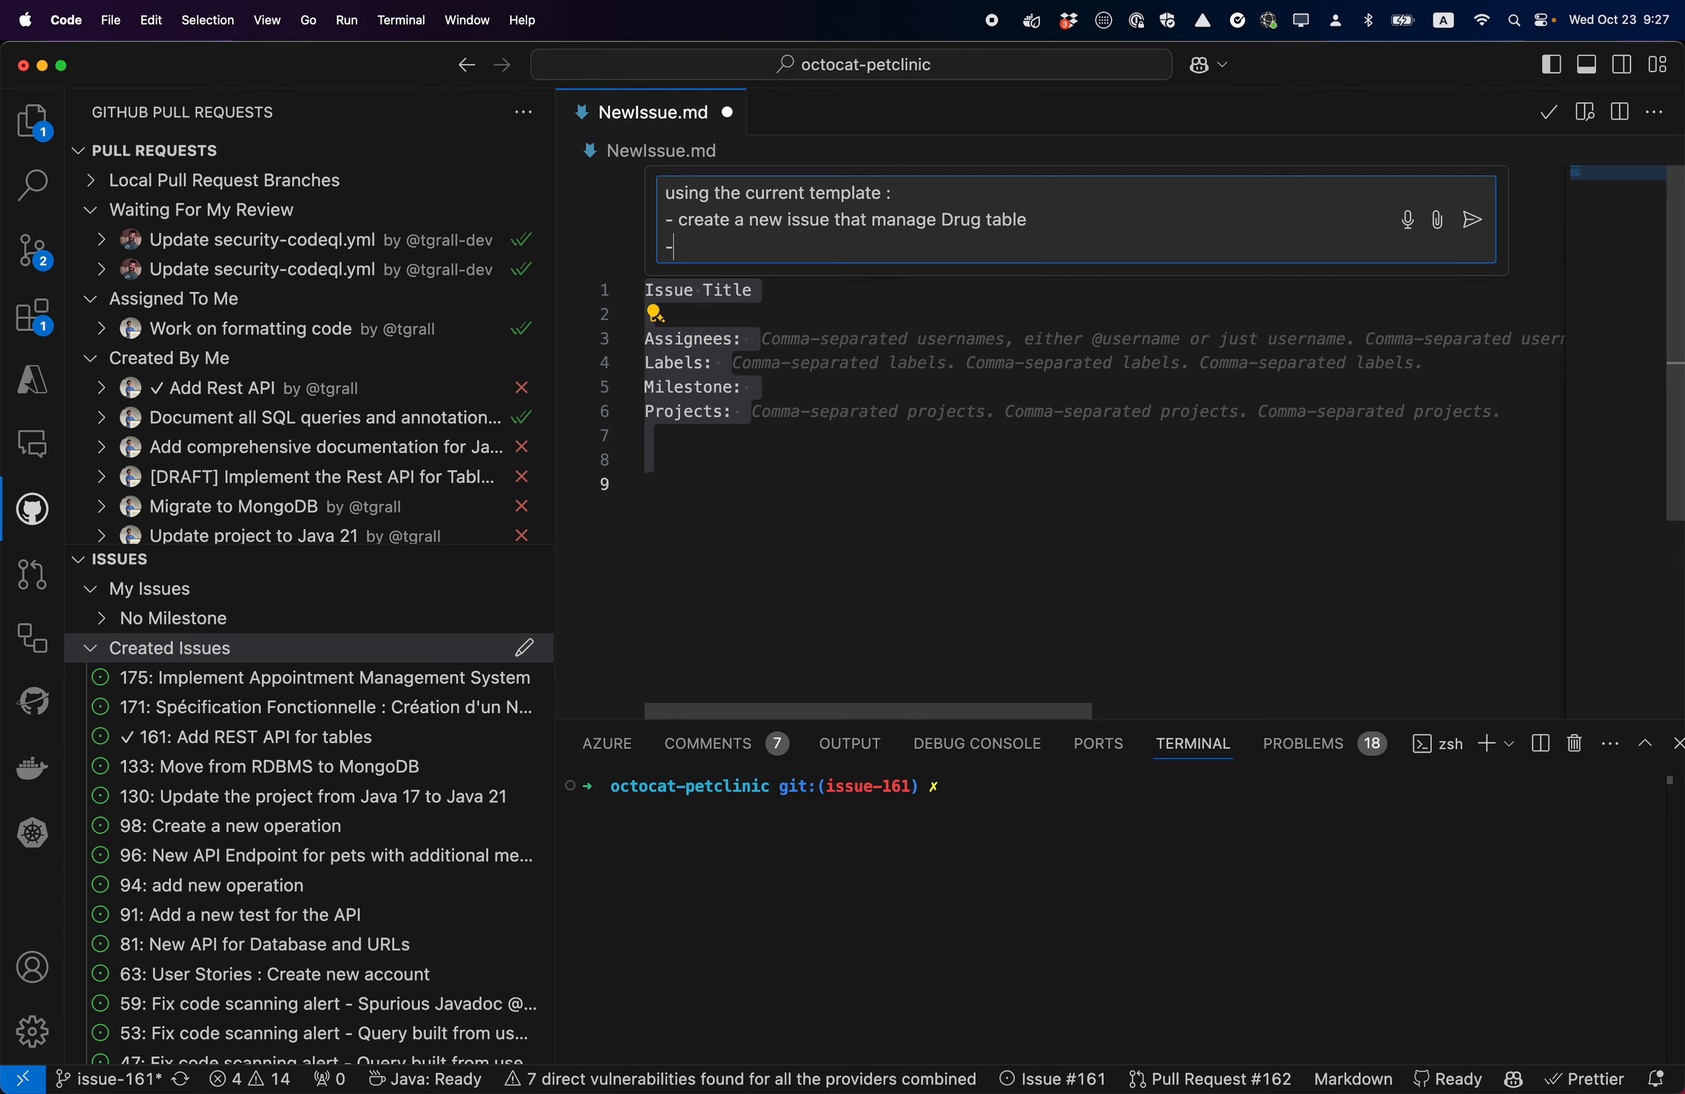
text(- assign)
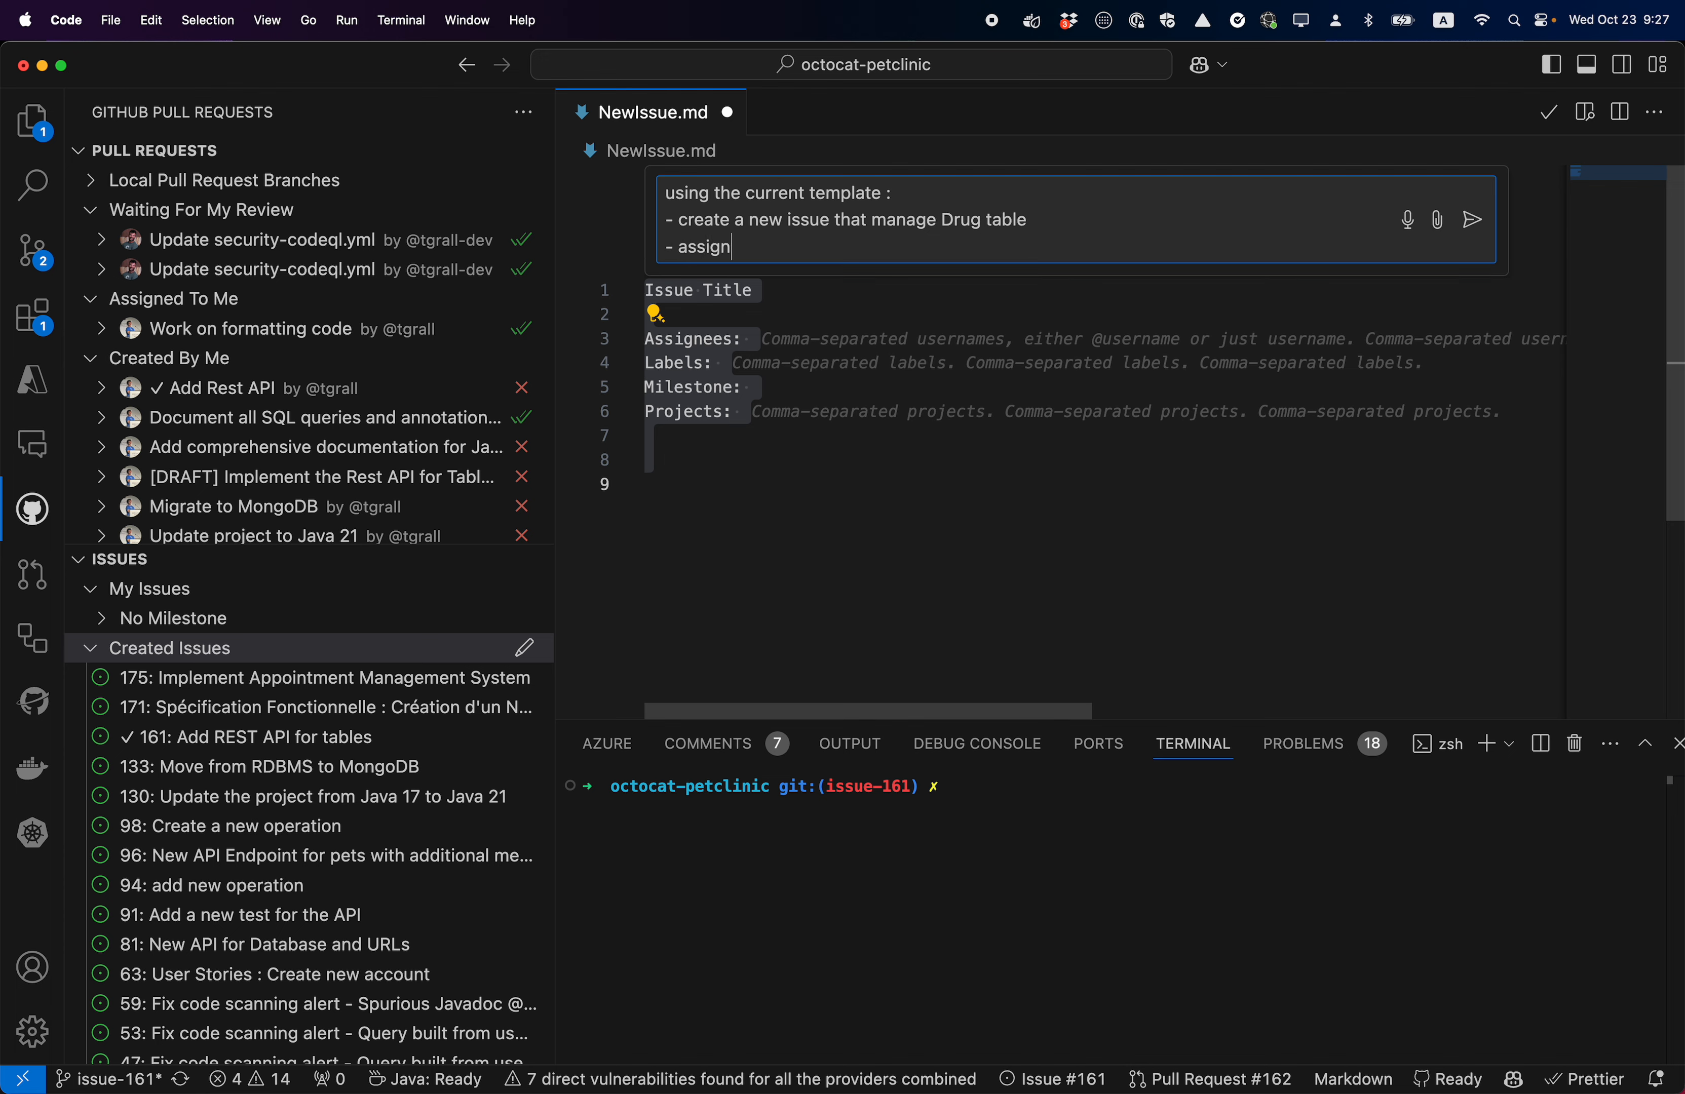
text(the isue to @tgrall)
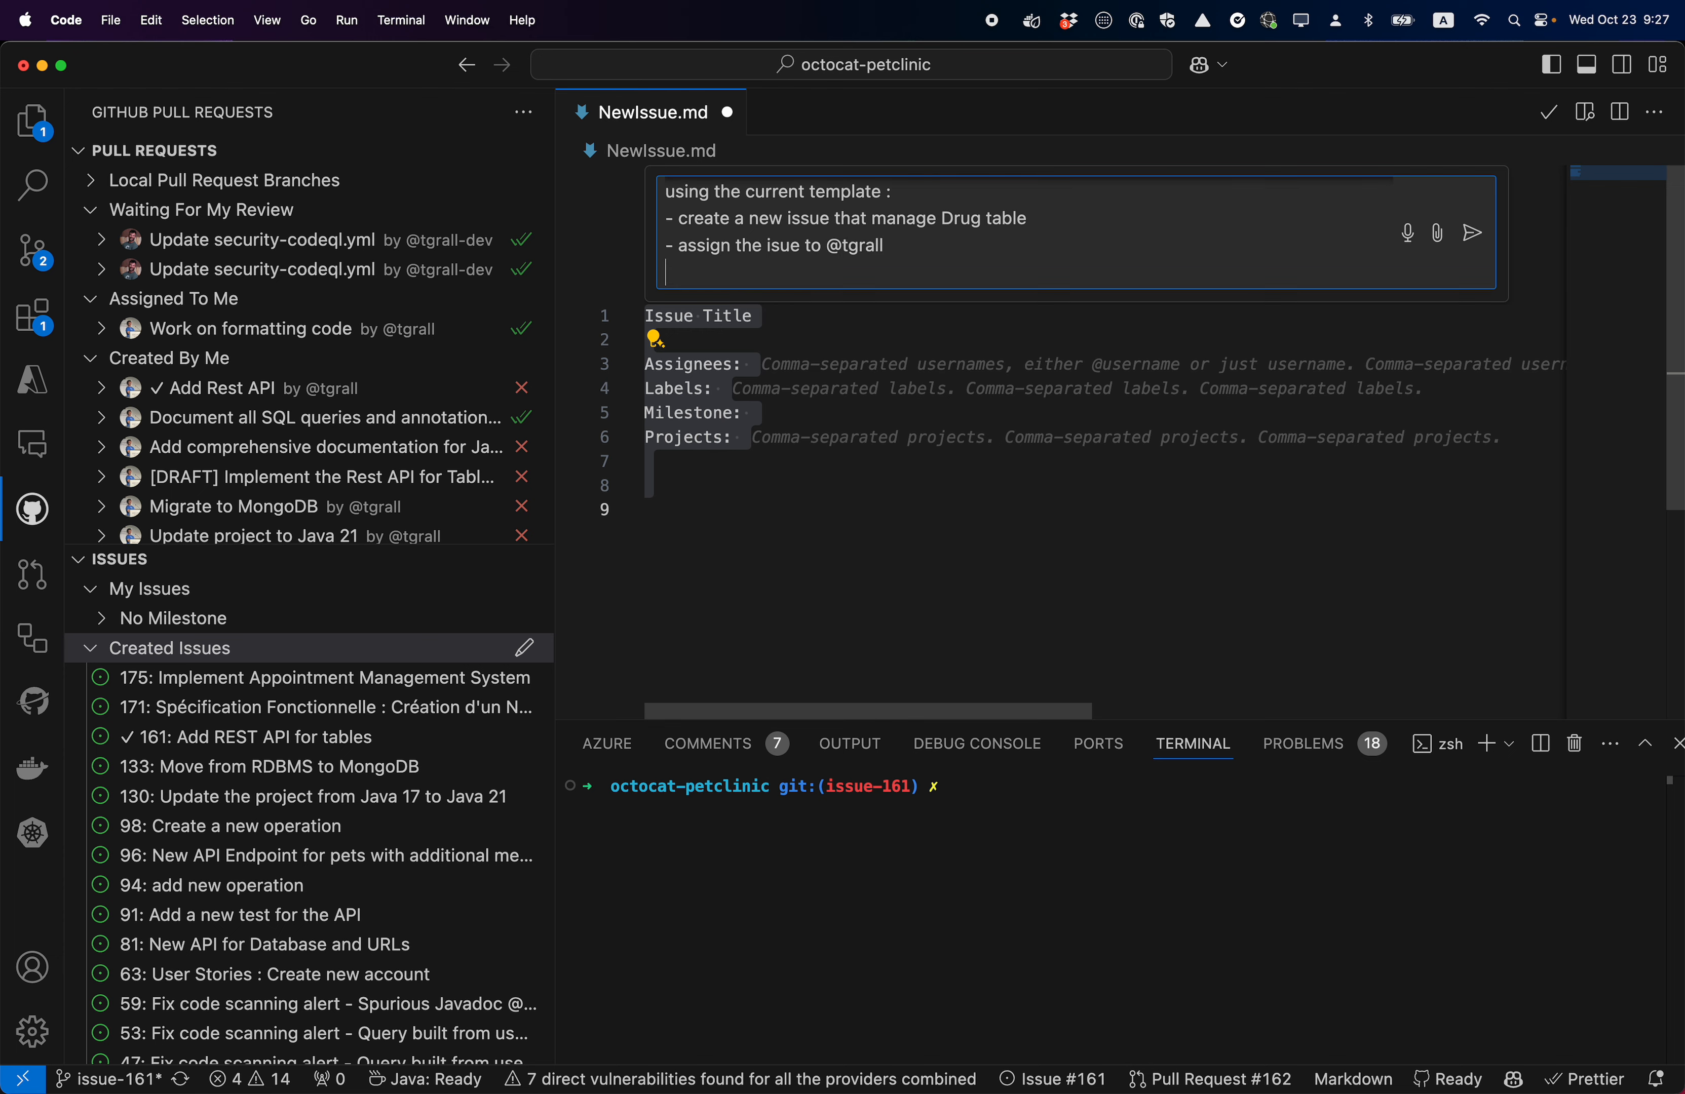
Finish the prompt asking for table structure, sample data and CRUD API, and submit it to Copilot.
text(- D)
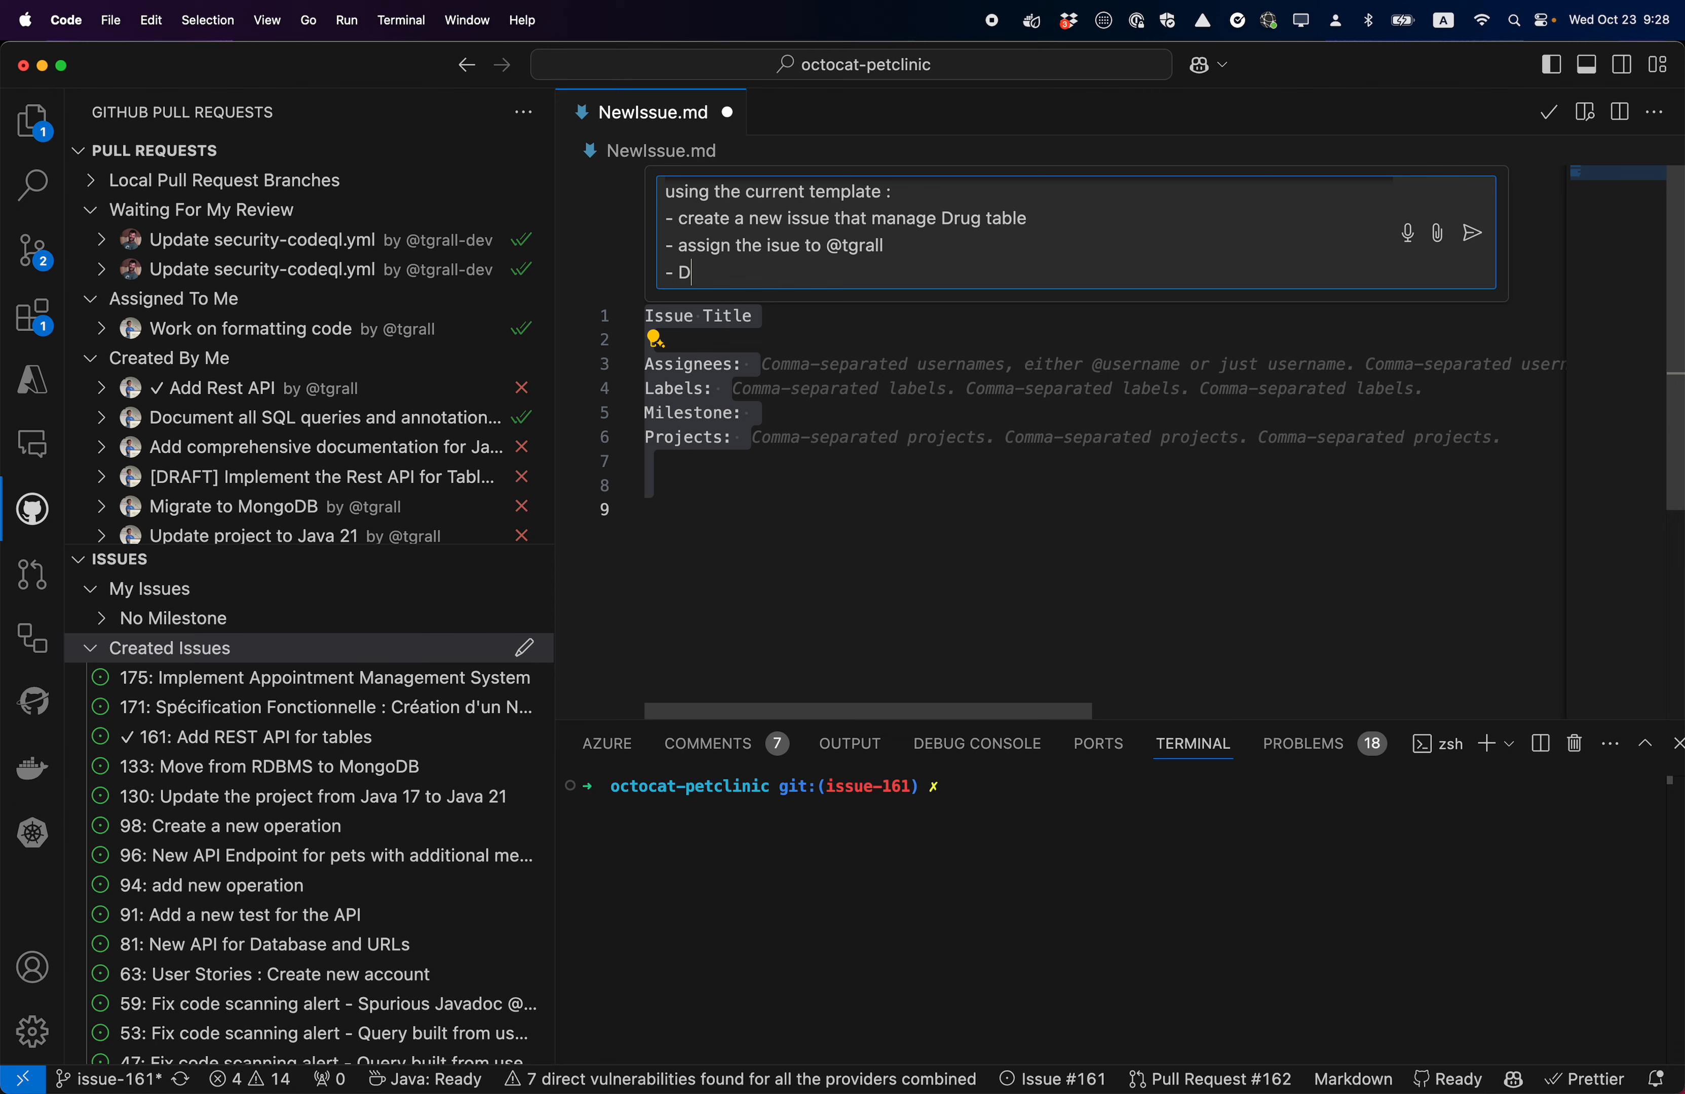
text(escribe the rtable)
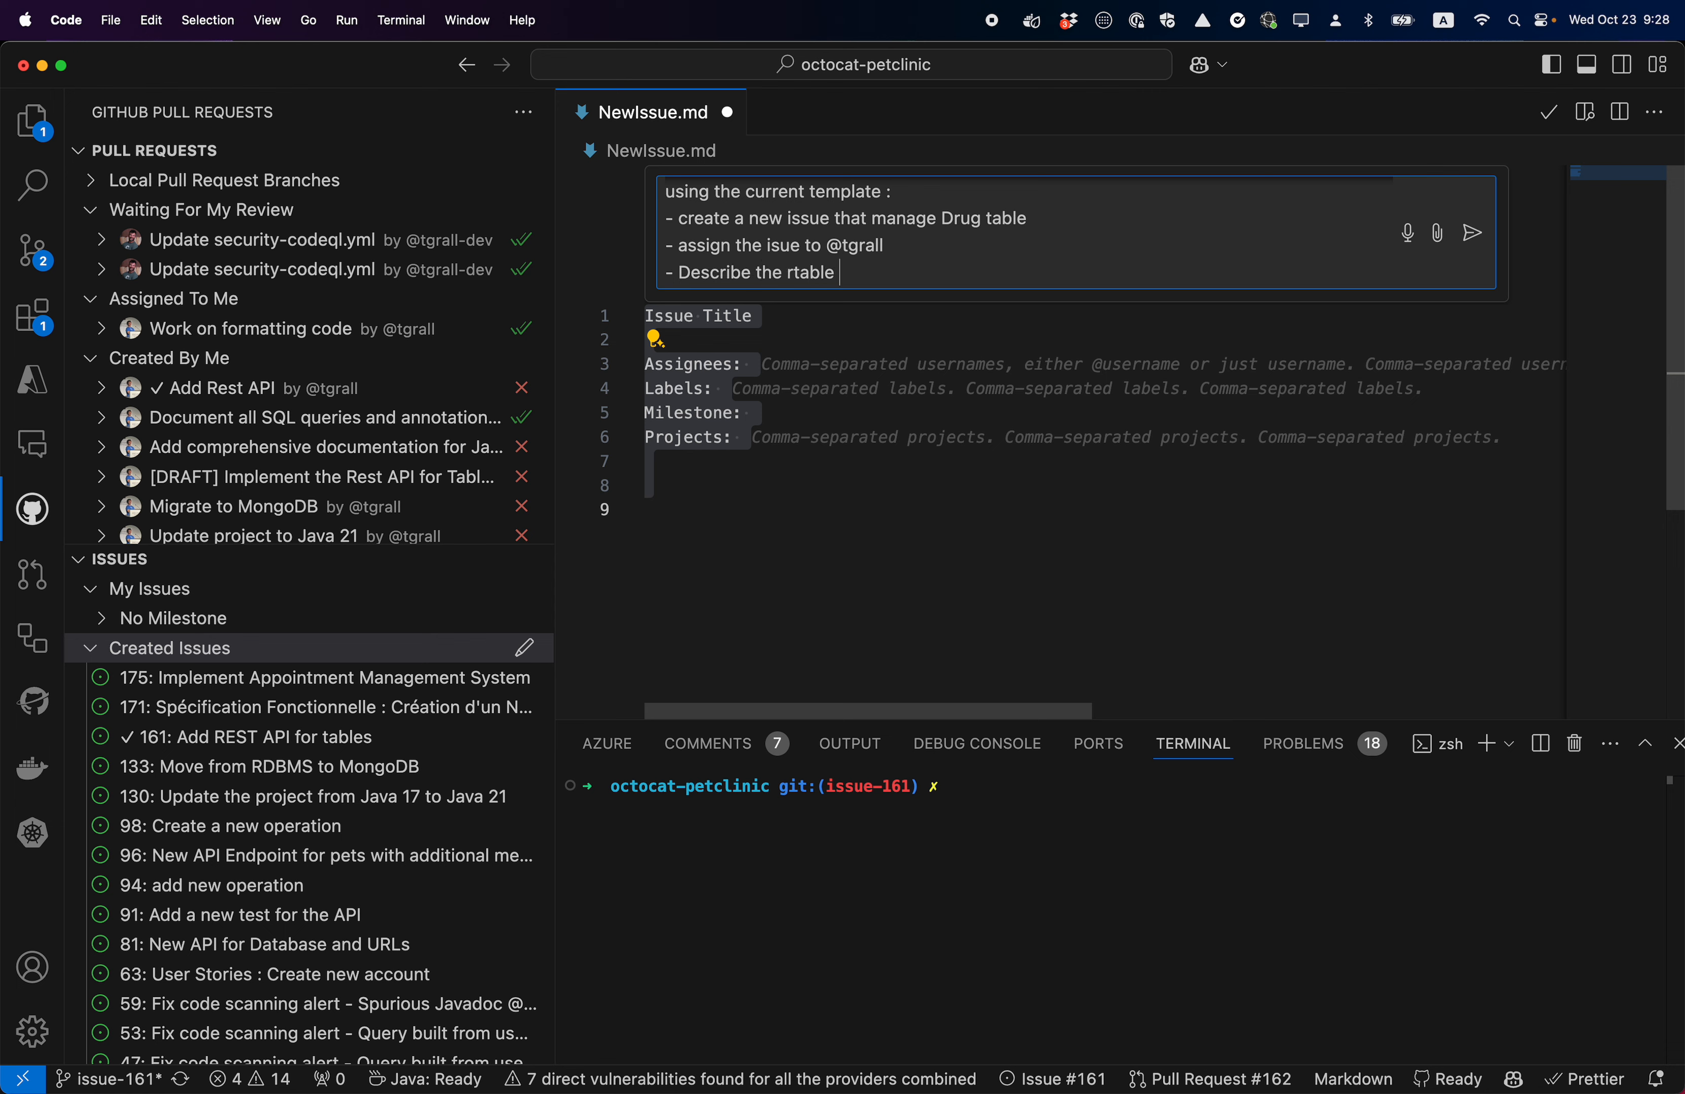
text(structure)
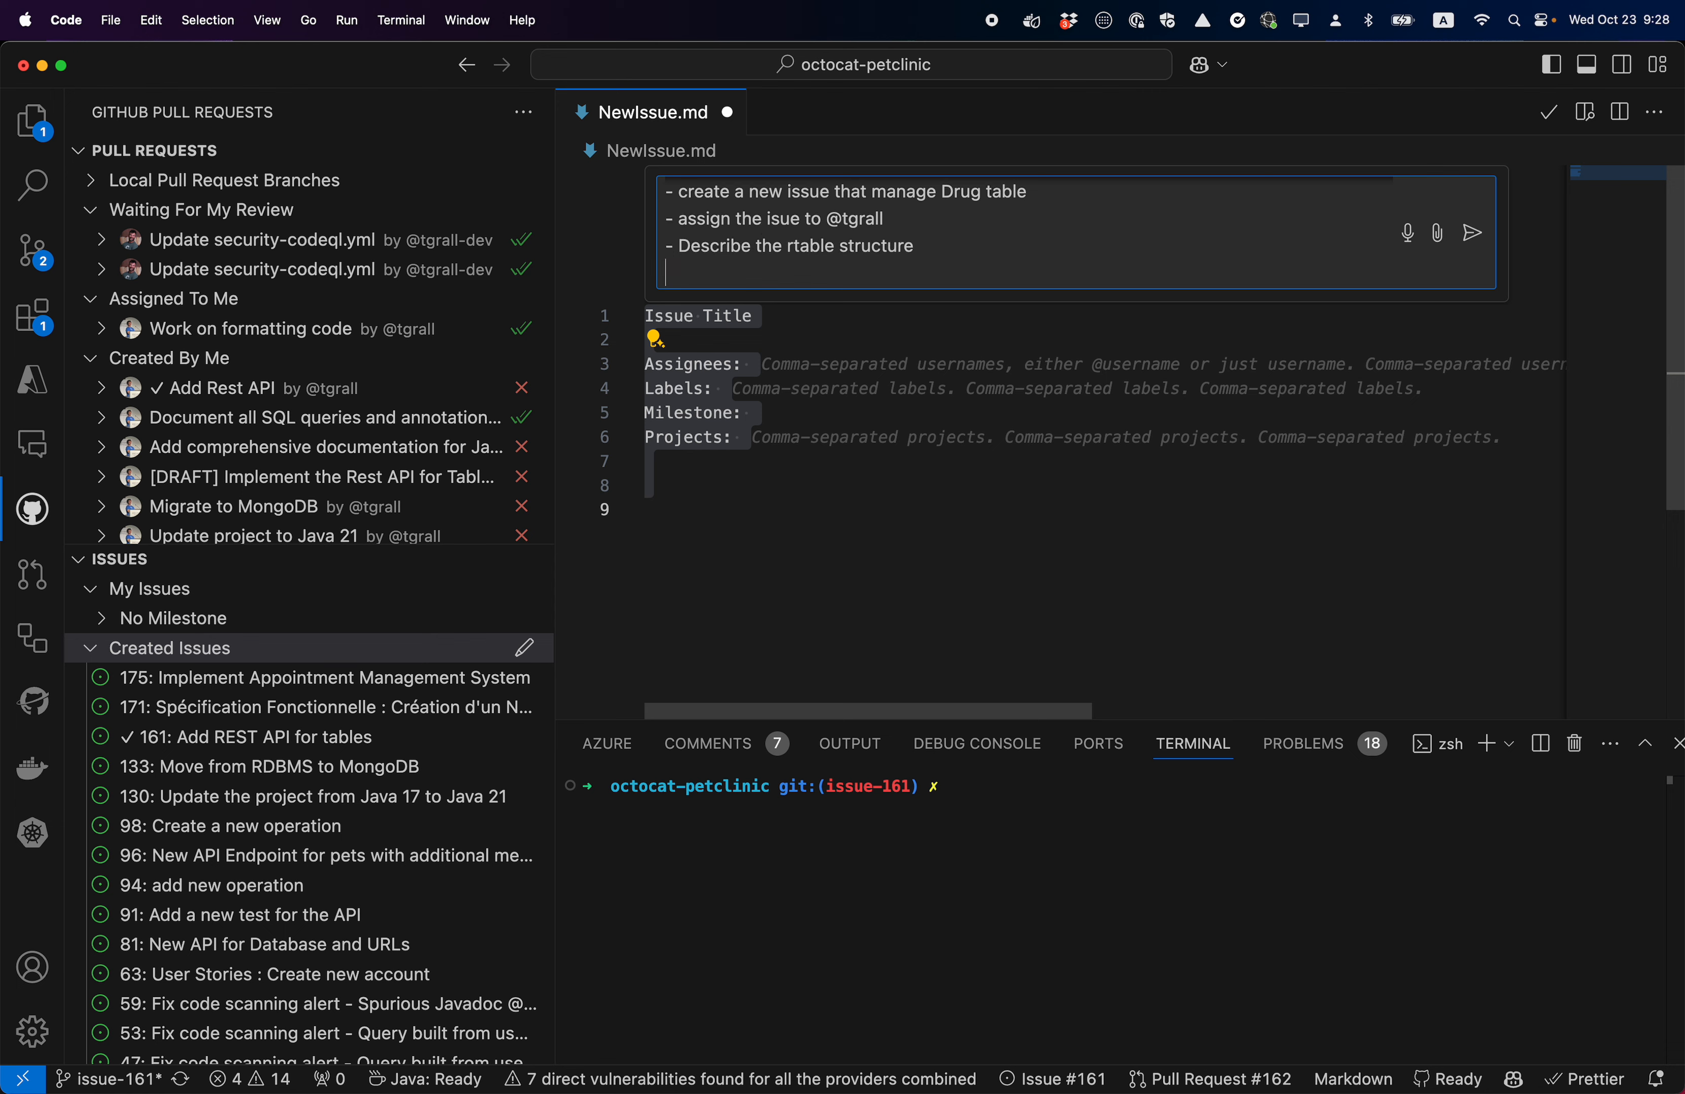
text(- add new samp)
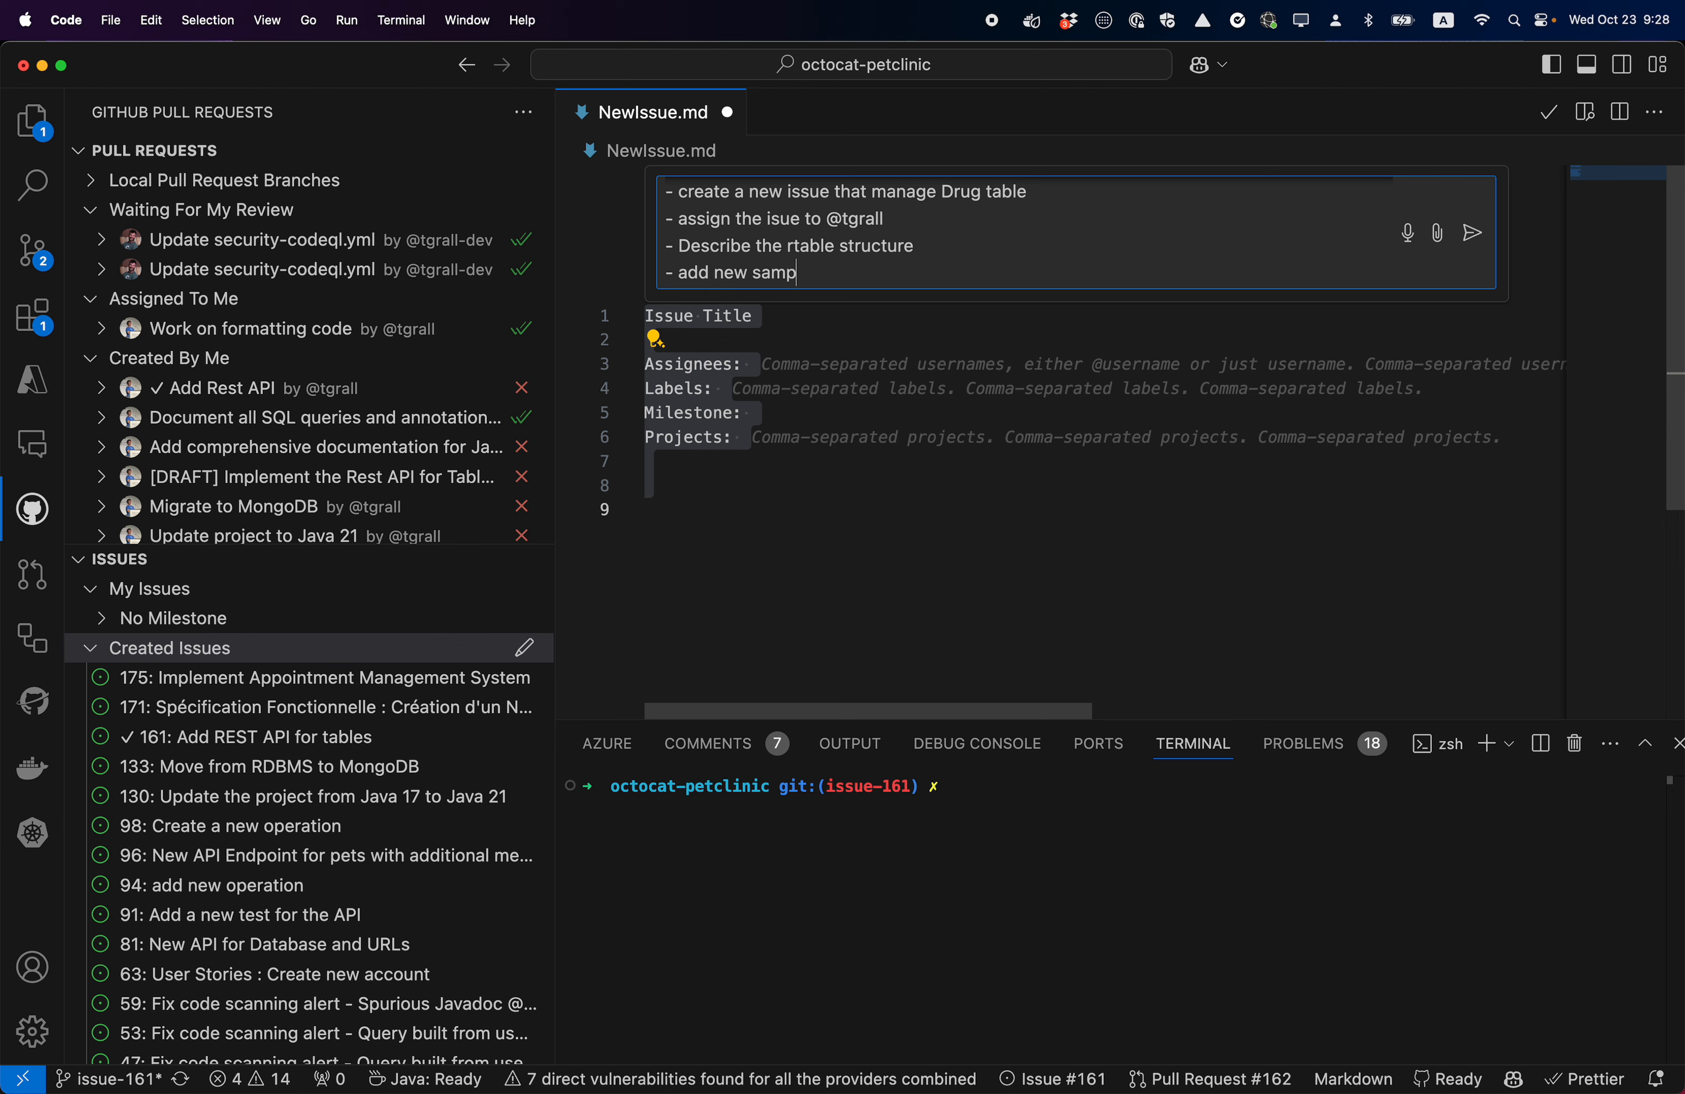
text(le data in the issu)
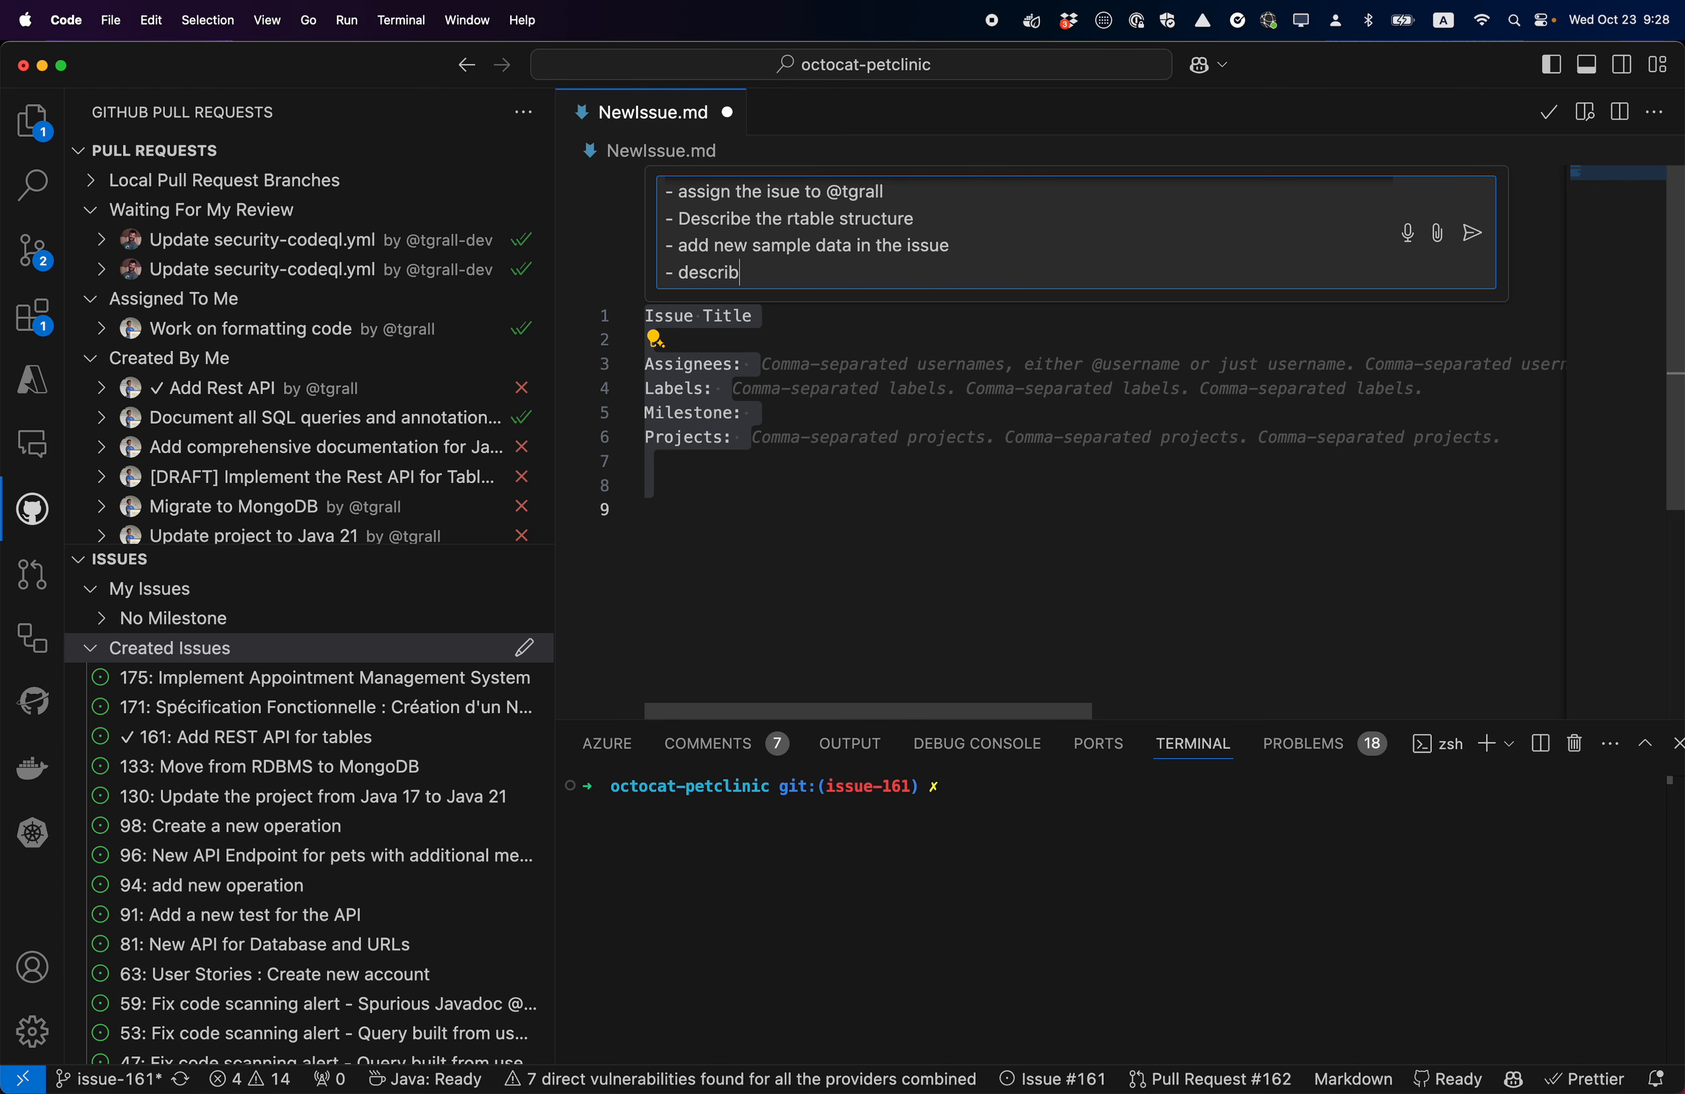
text(e the CRUD)
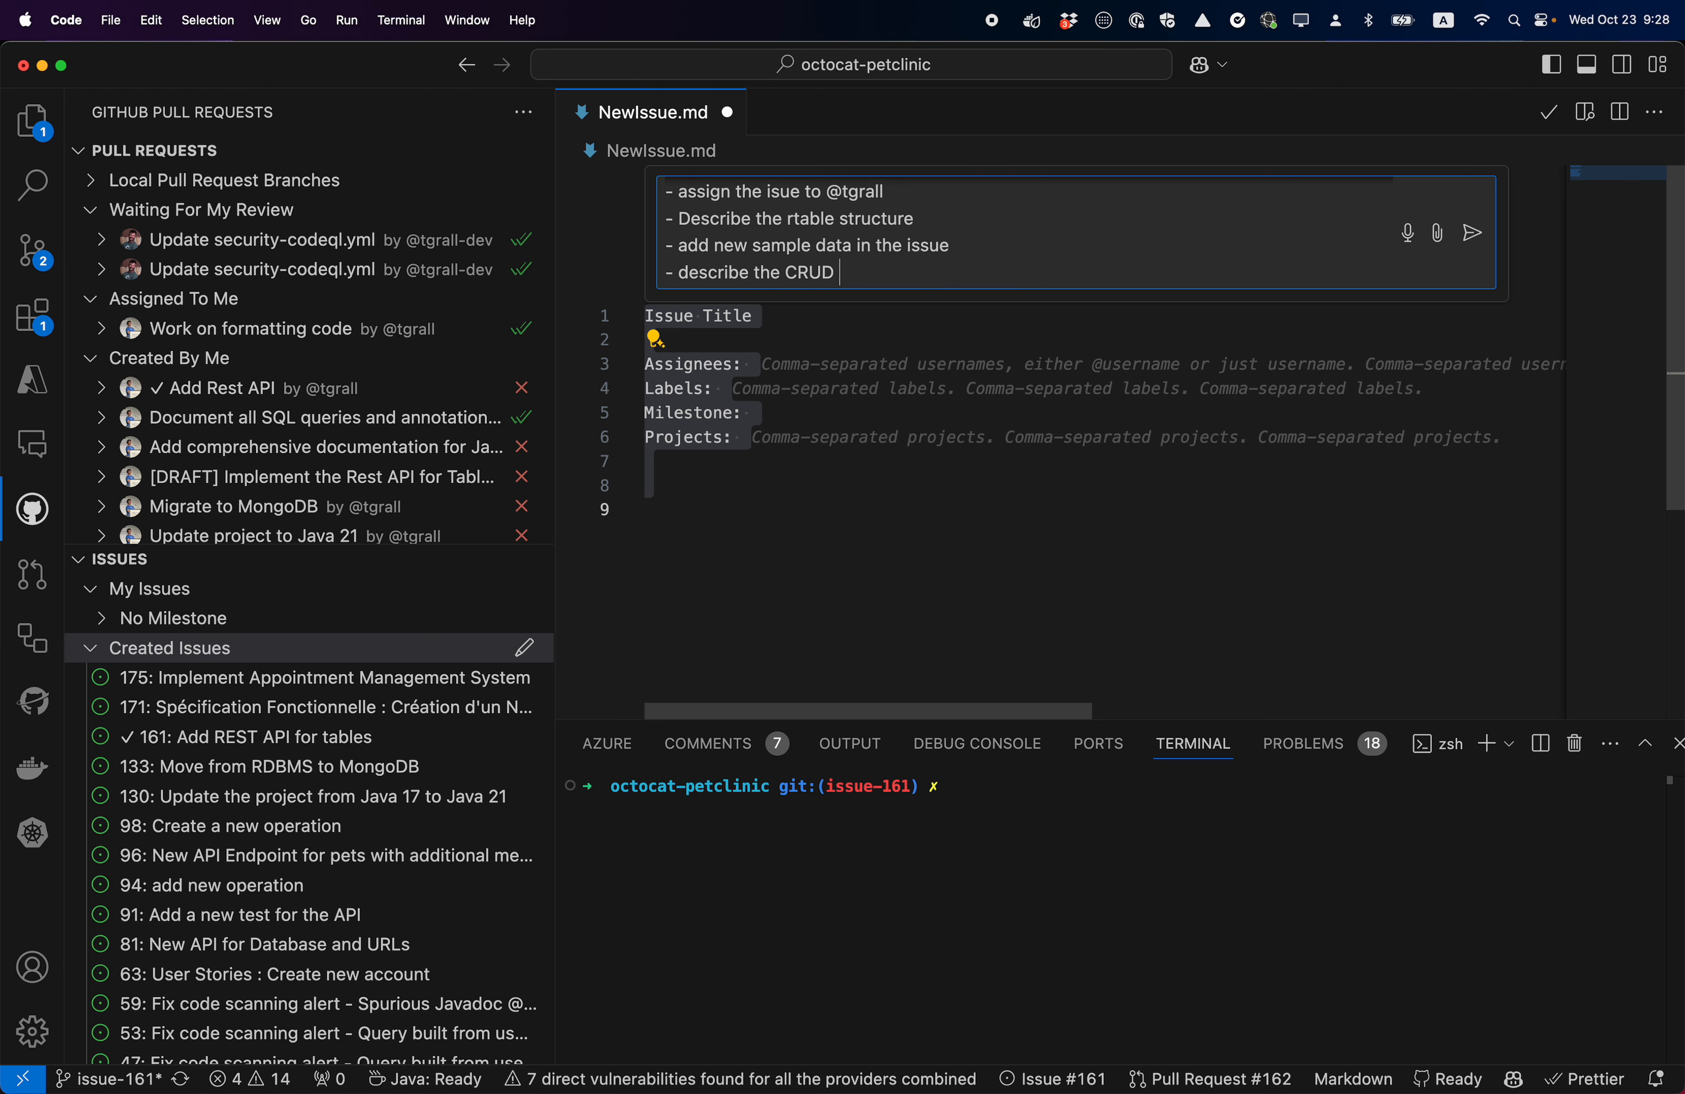
click(1472, 234)
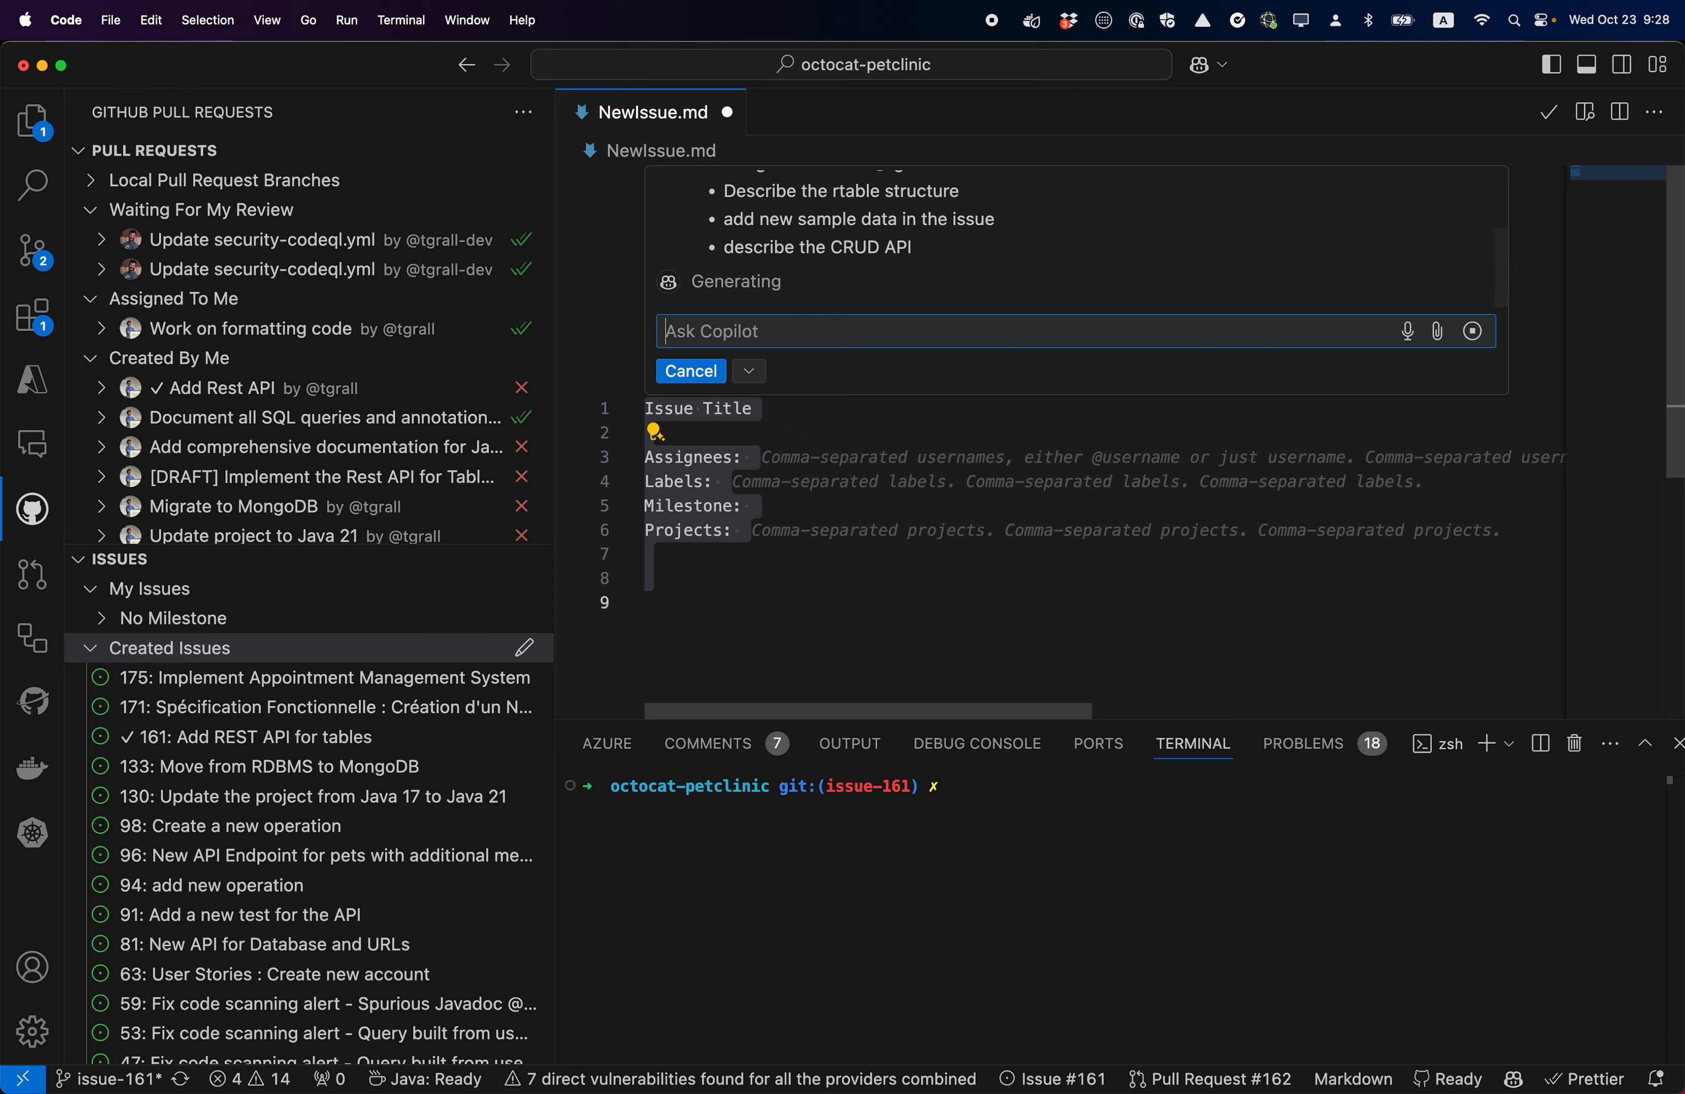
mouse_move(828, 441)
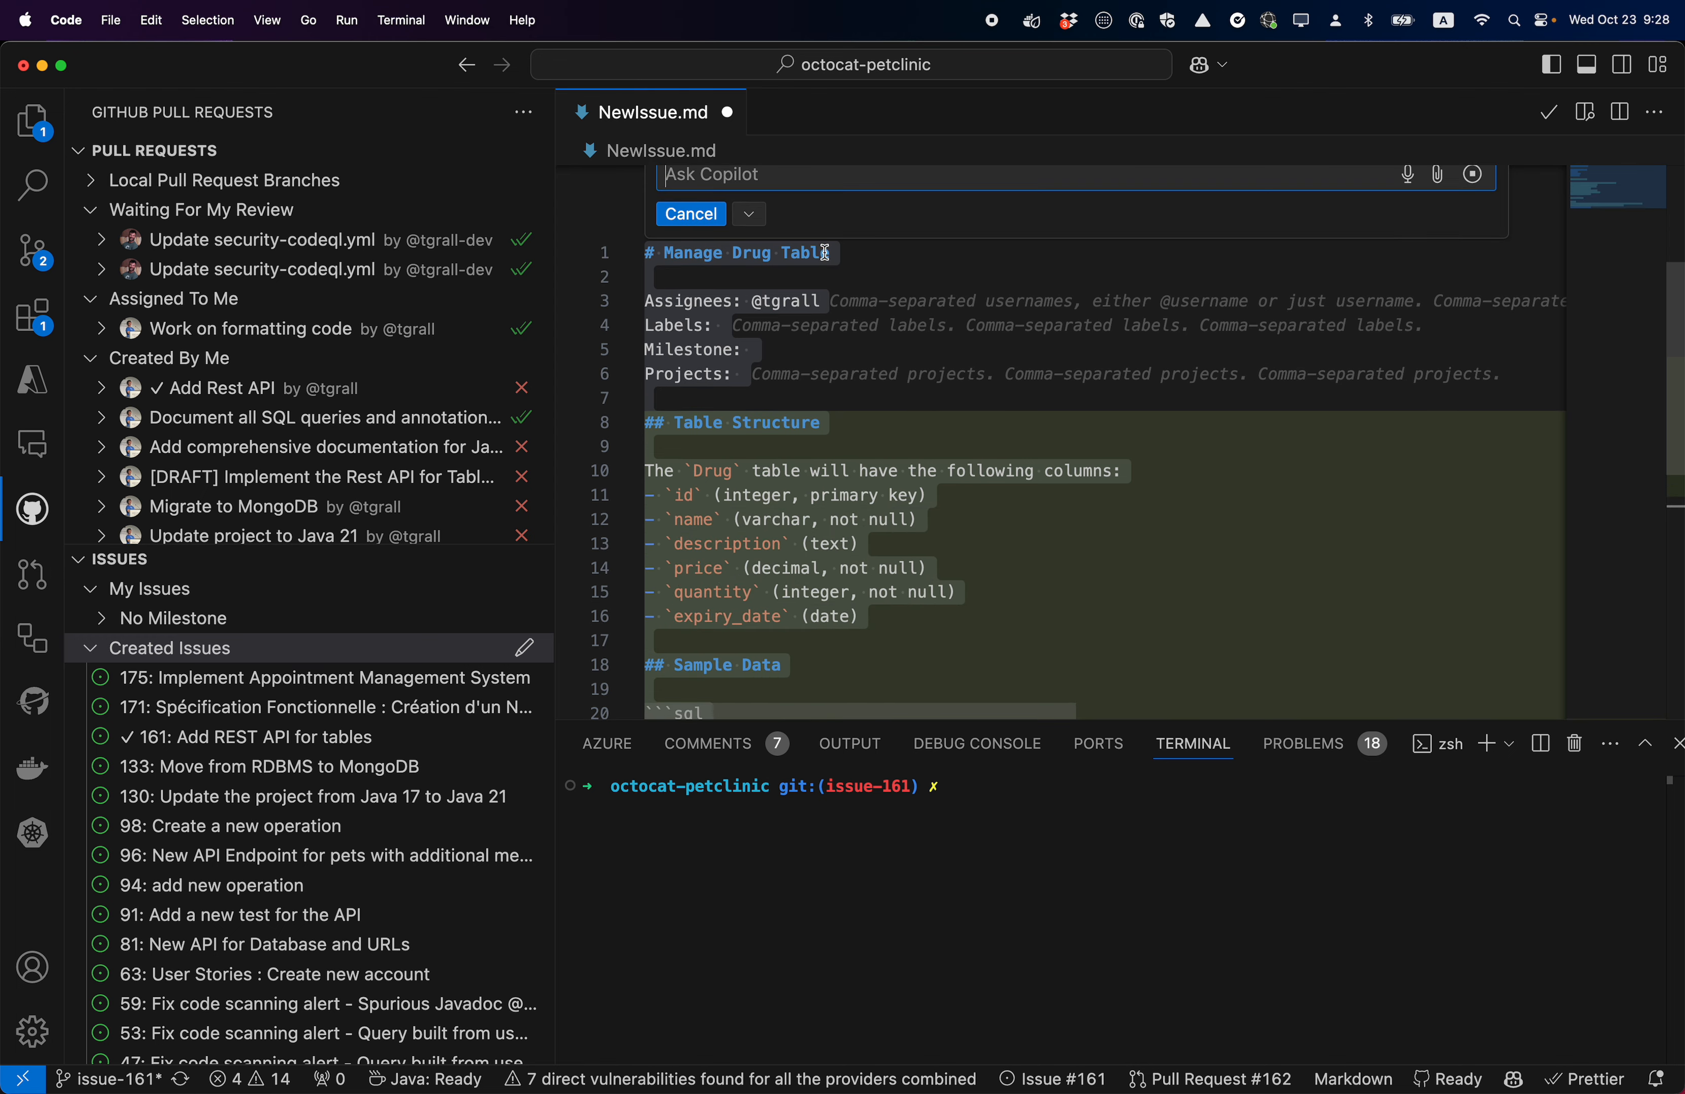
Accept Copilot's generated Manage Drug Table issue text into the draft.
scroll(down, 3)
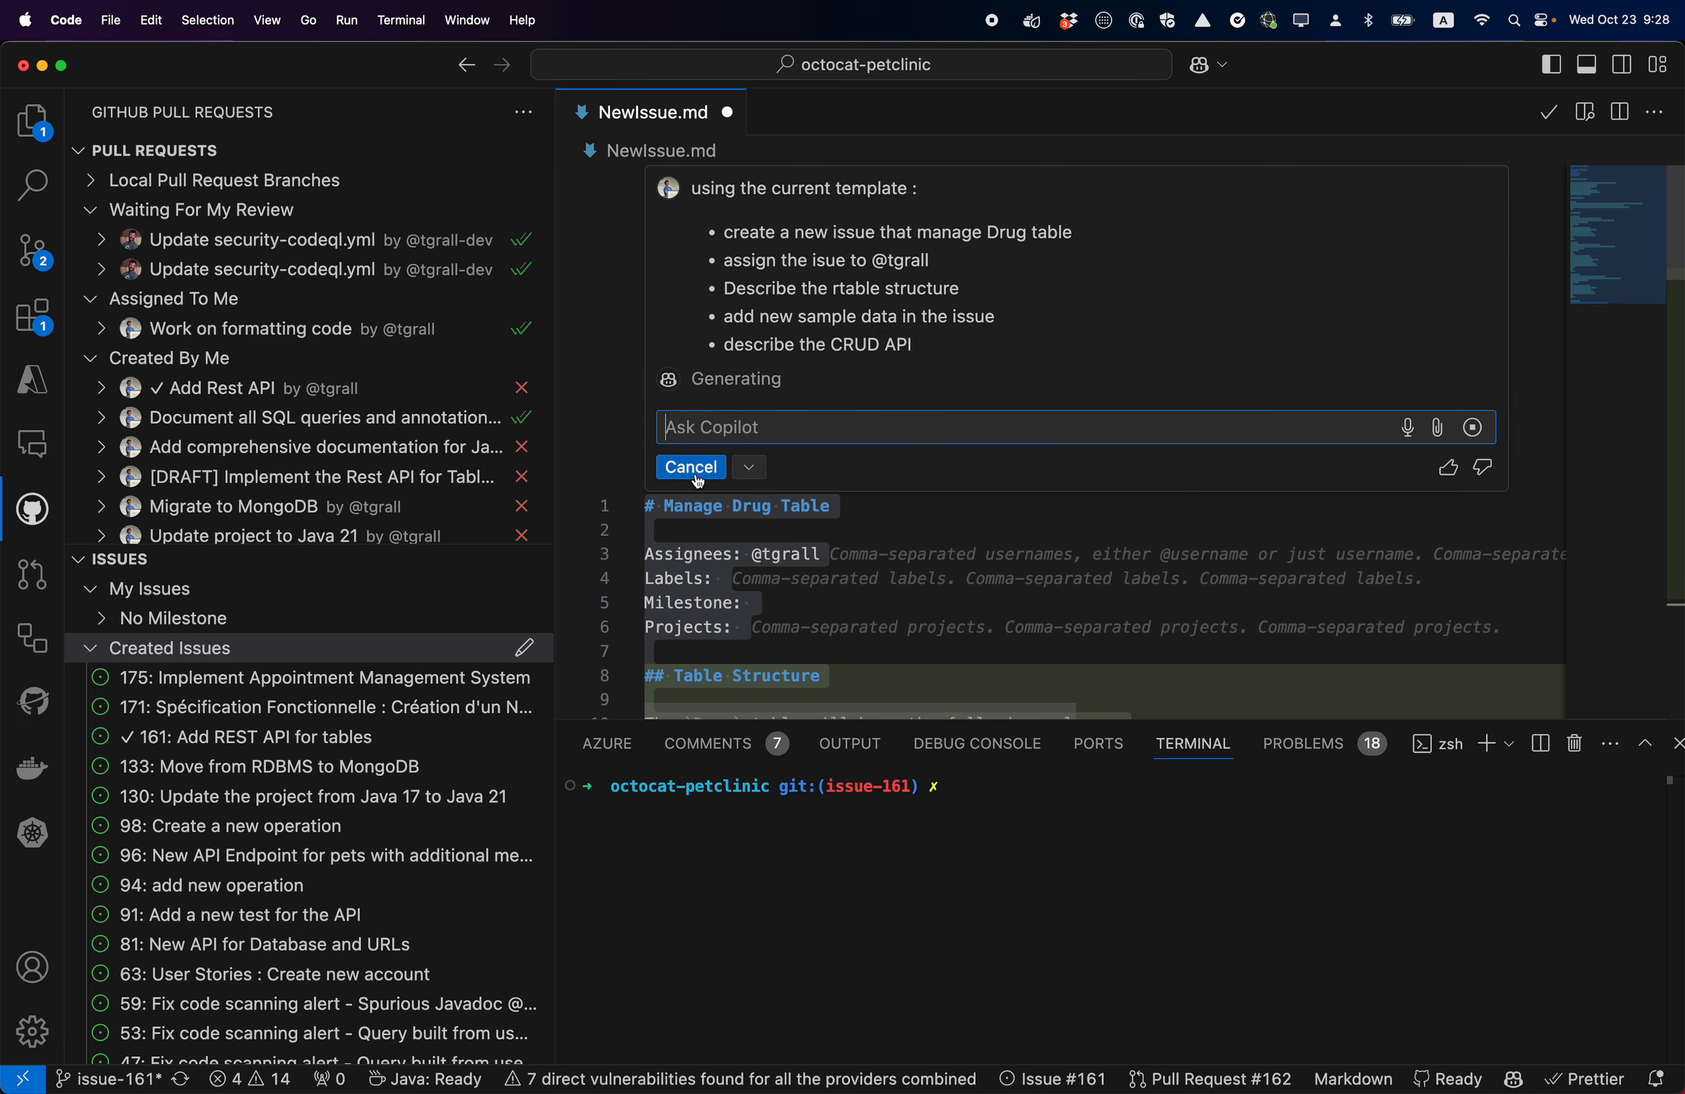
click(691, 470)
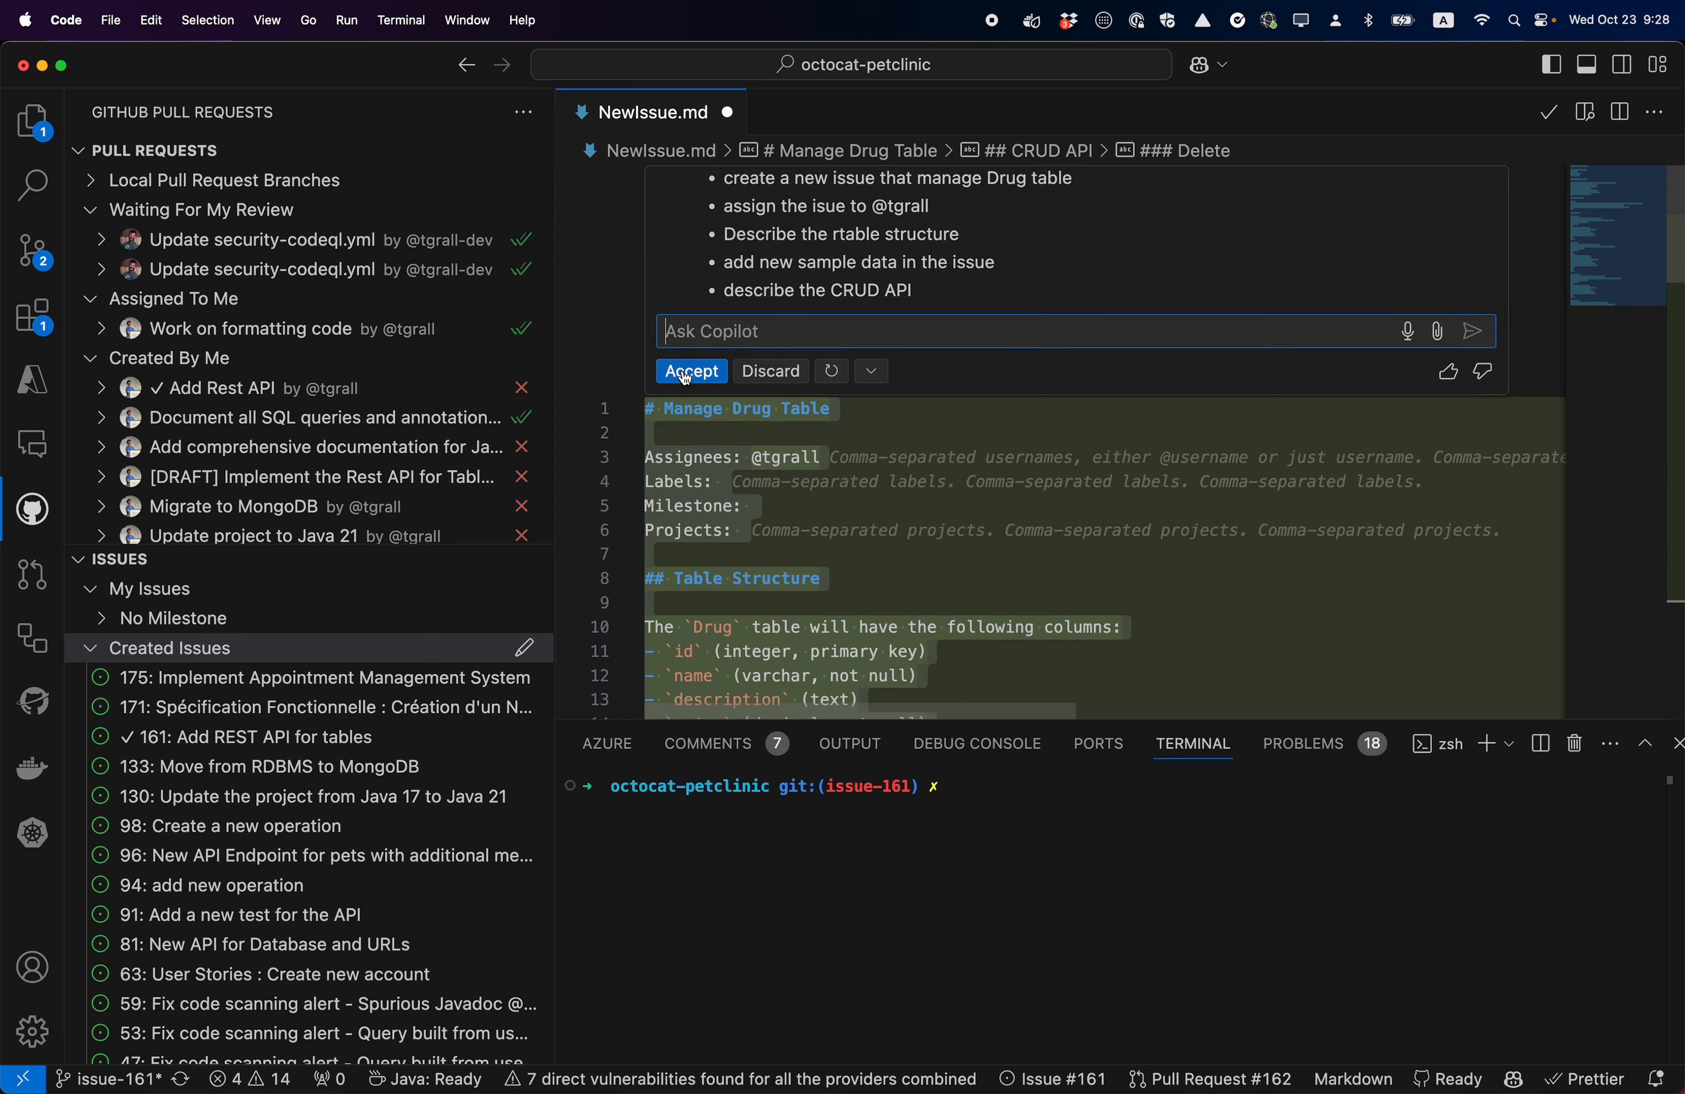
click(691, 371)
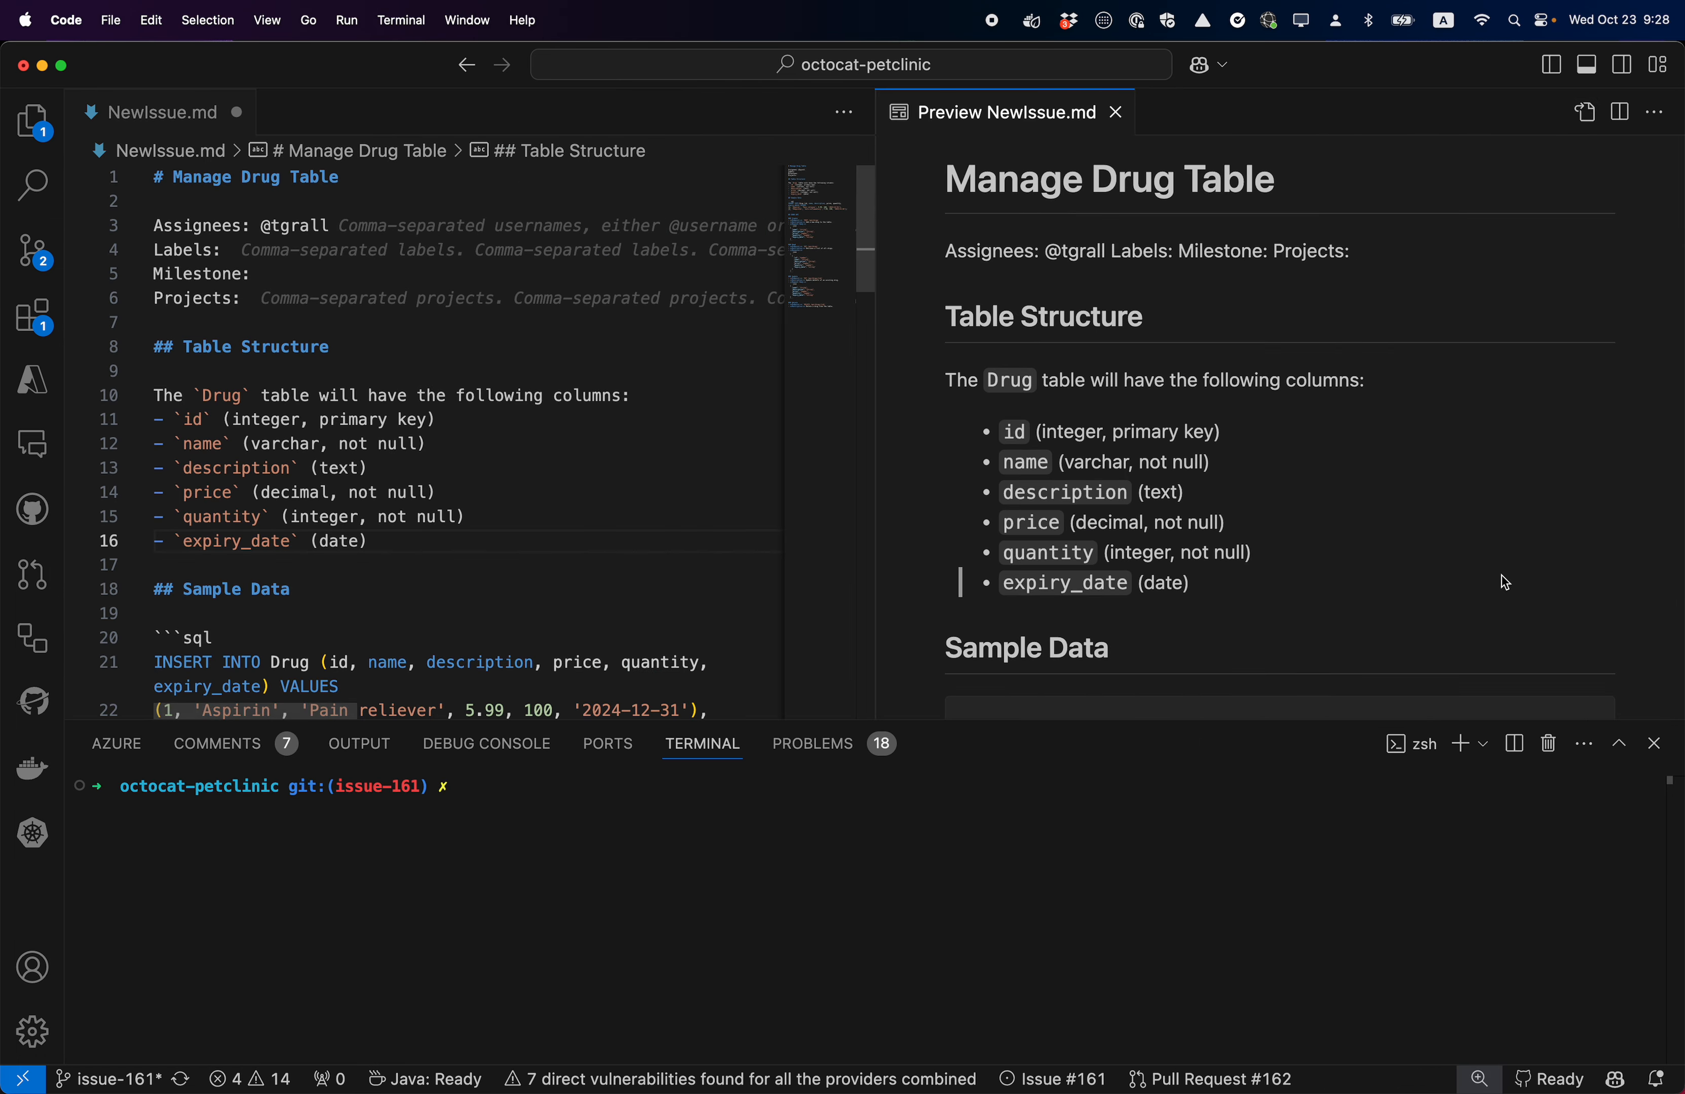
Scroll the rendered preview through sample data and CRUD endpoints down to the Delete section.
scroll(down, 3)
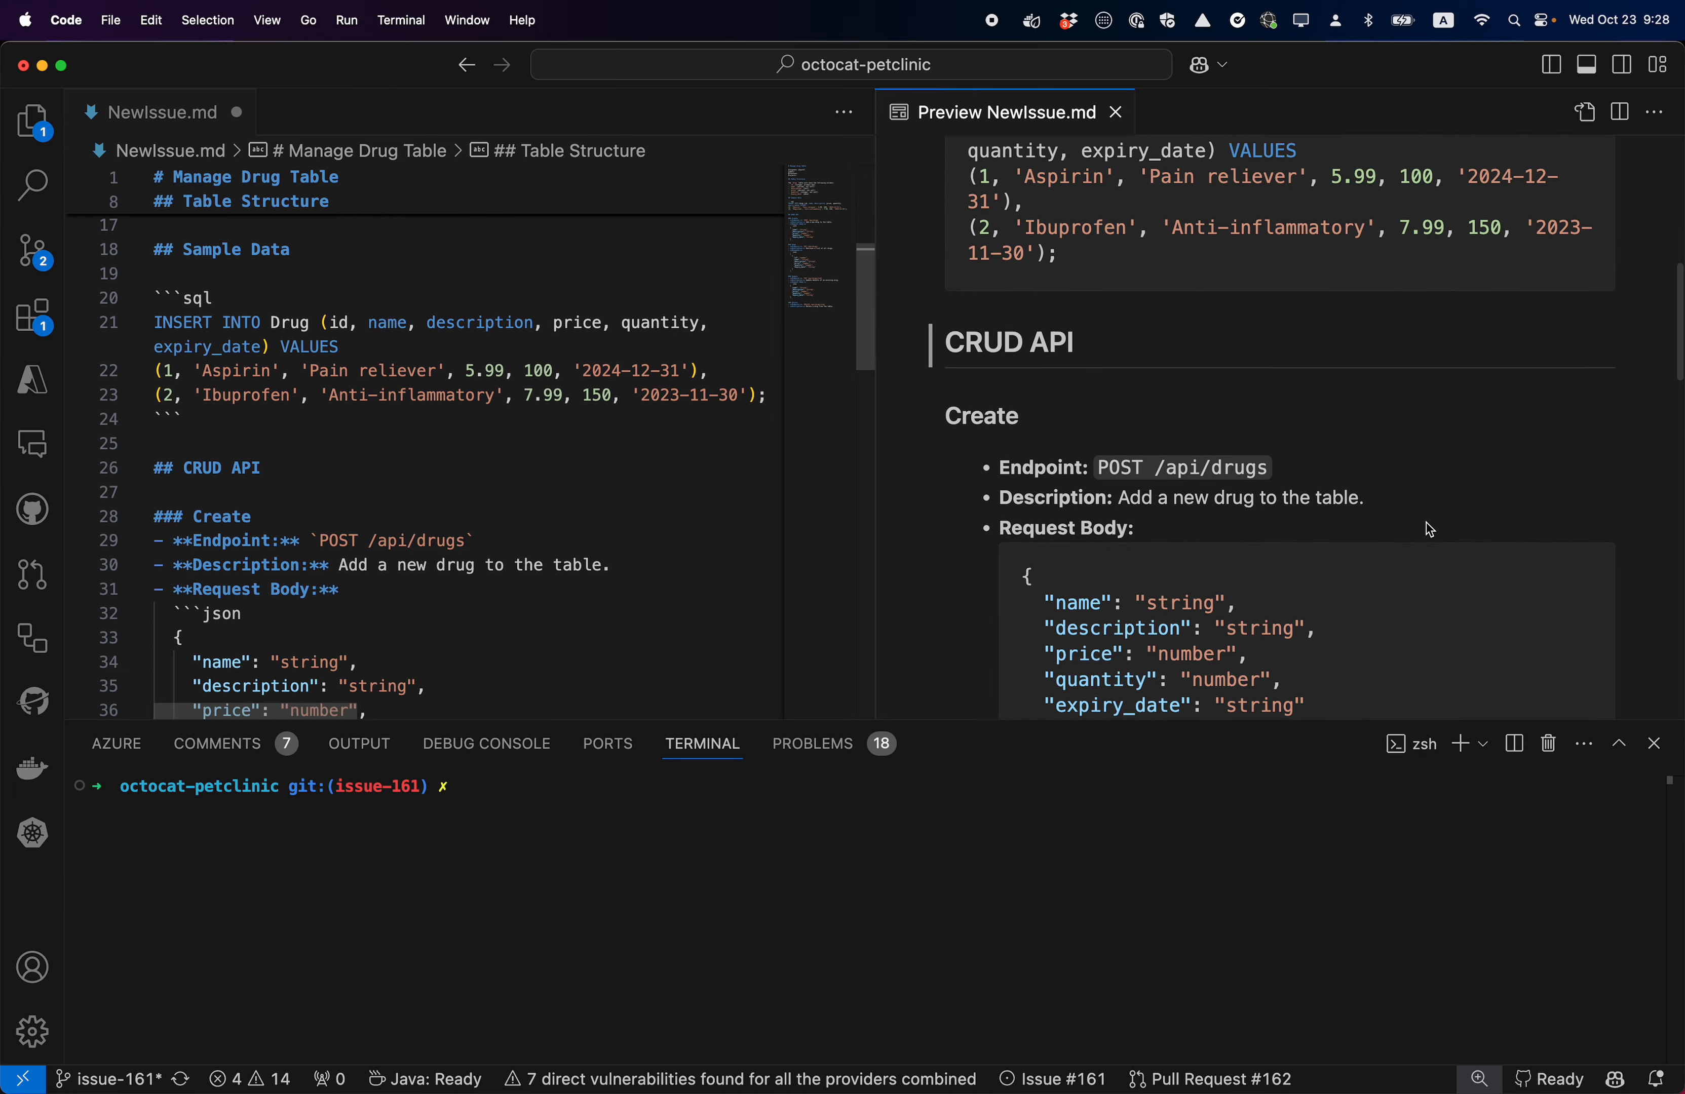
scroll(down, 3)
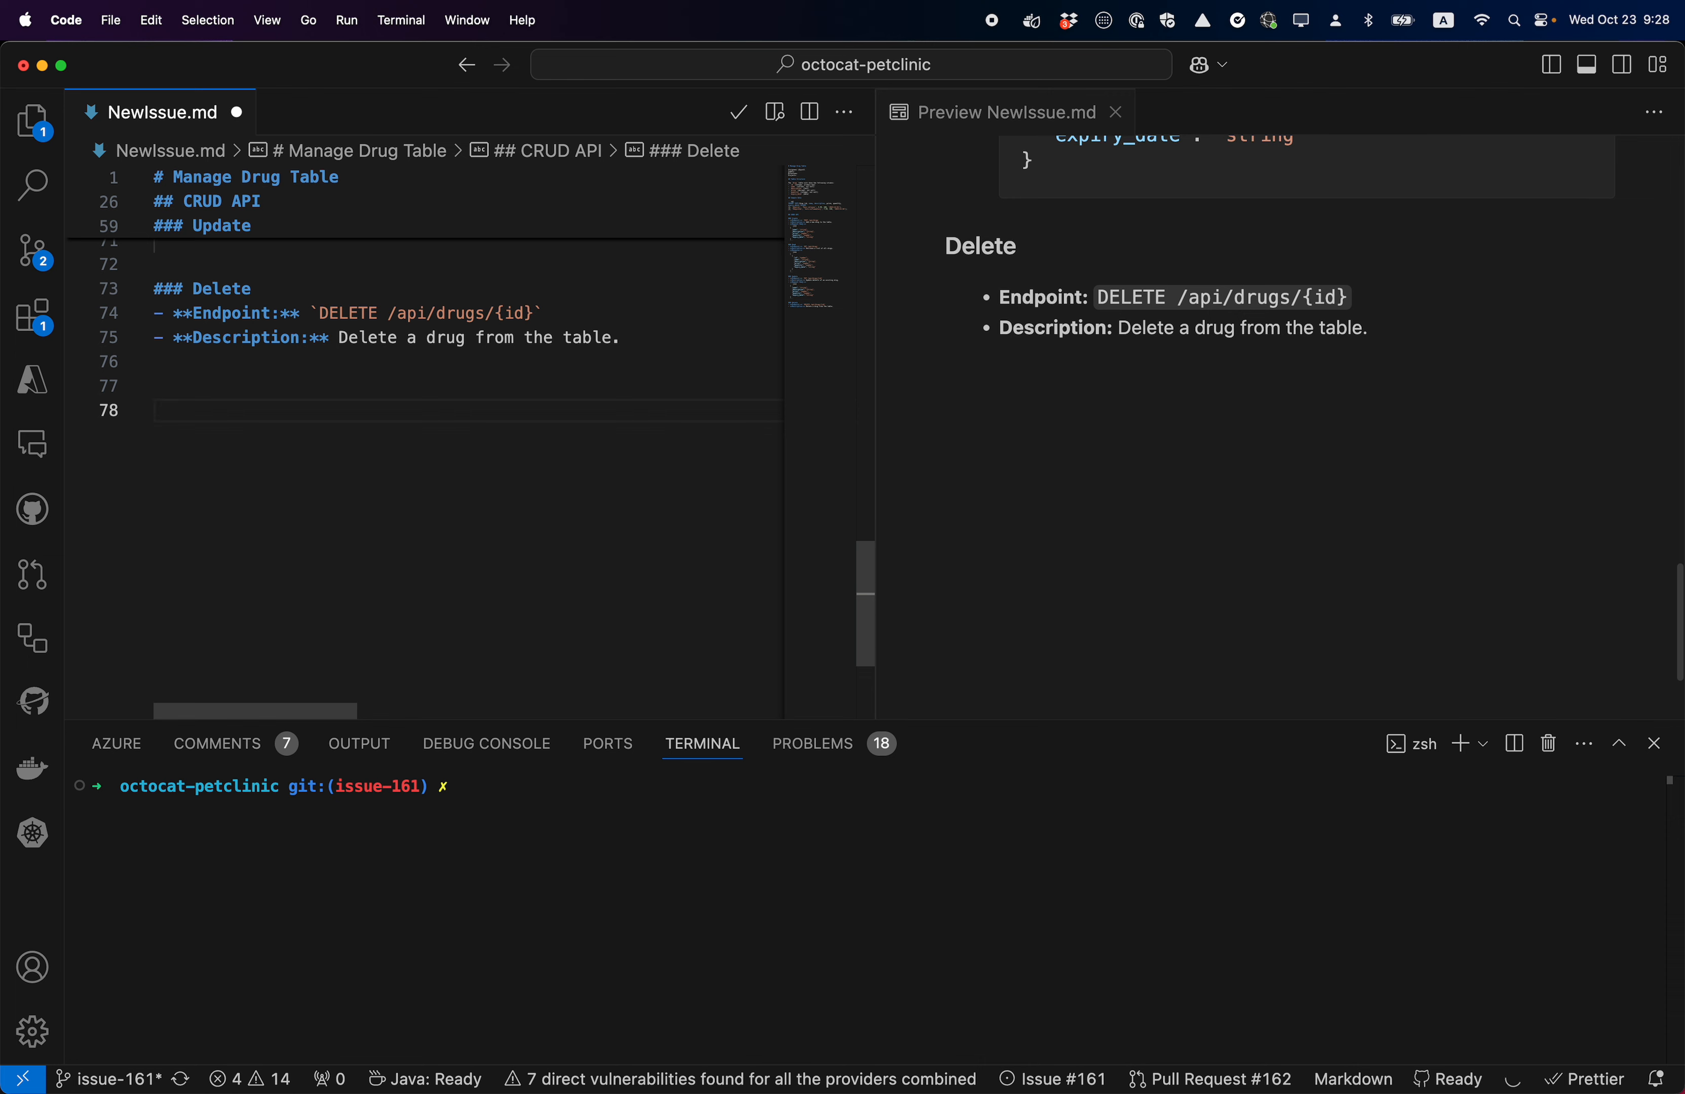
Add a '# Validation Rules' heading with quantity and price rules, accepting Copilot's suggestions.
text(#)
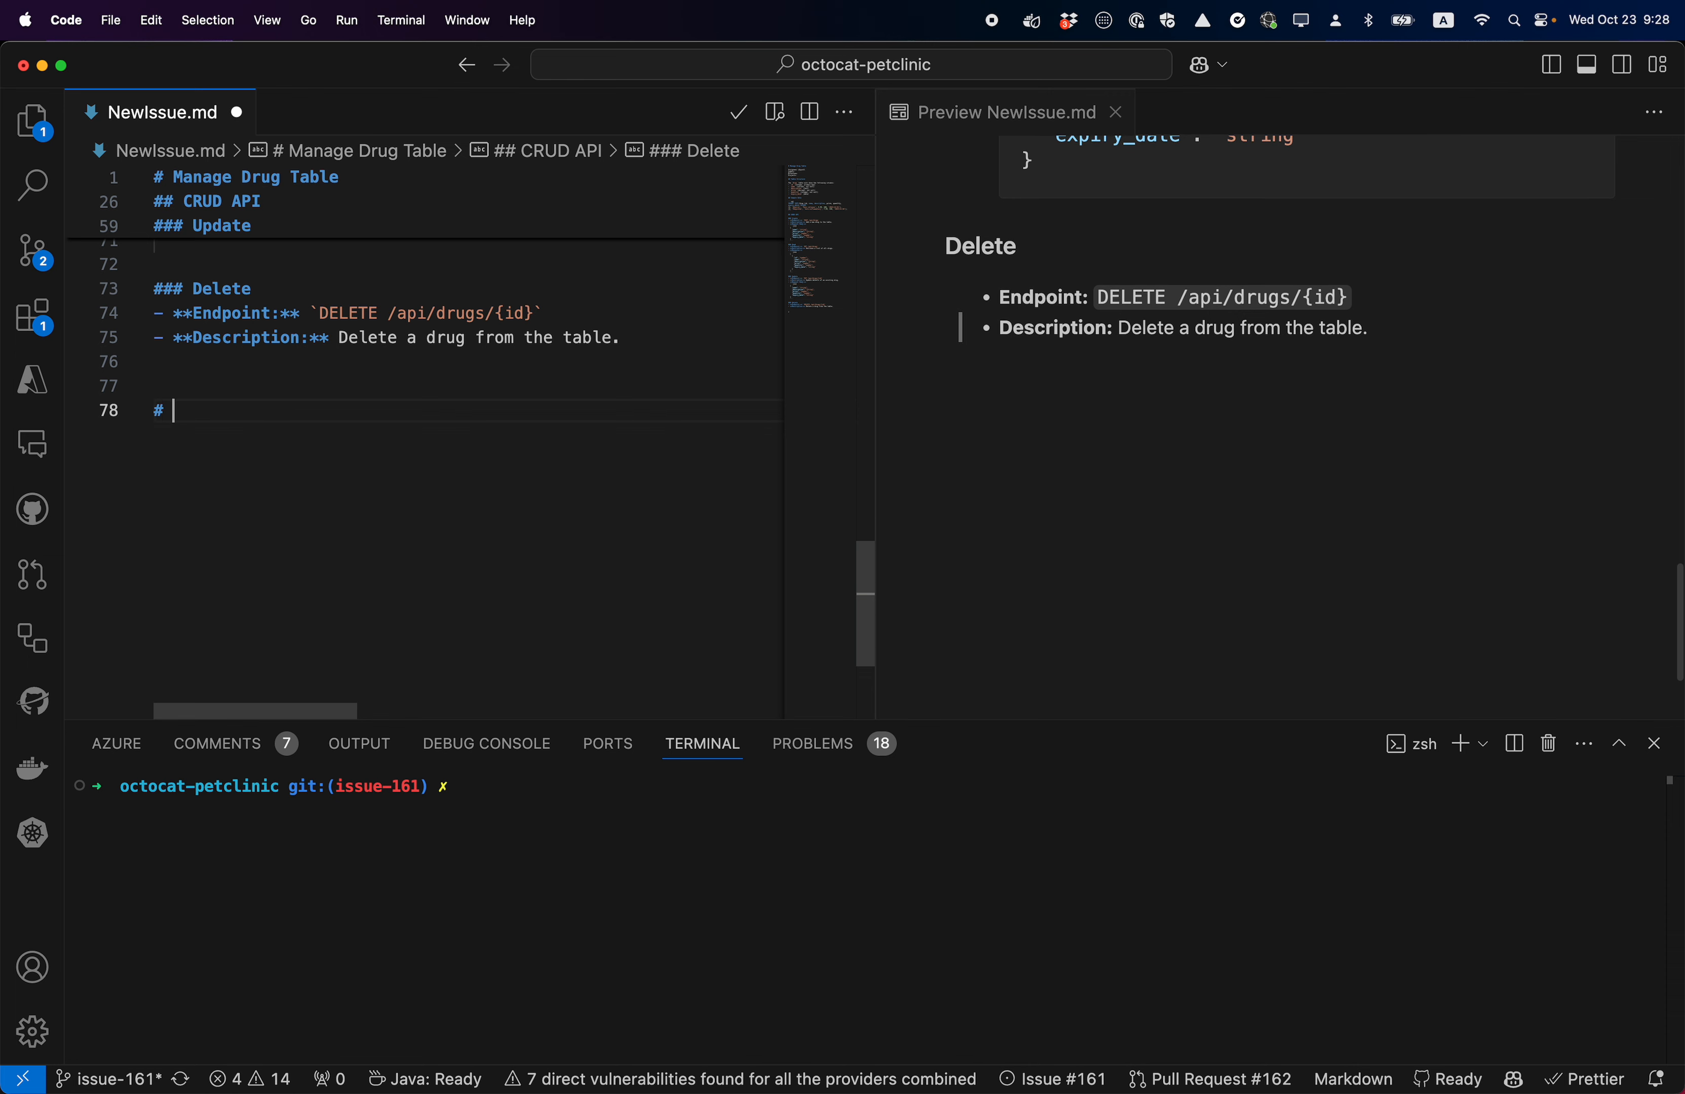
text(Validation Rules)
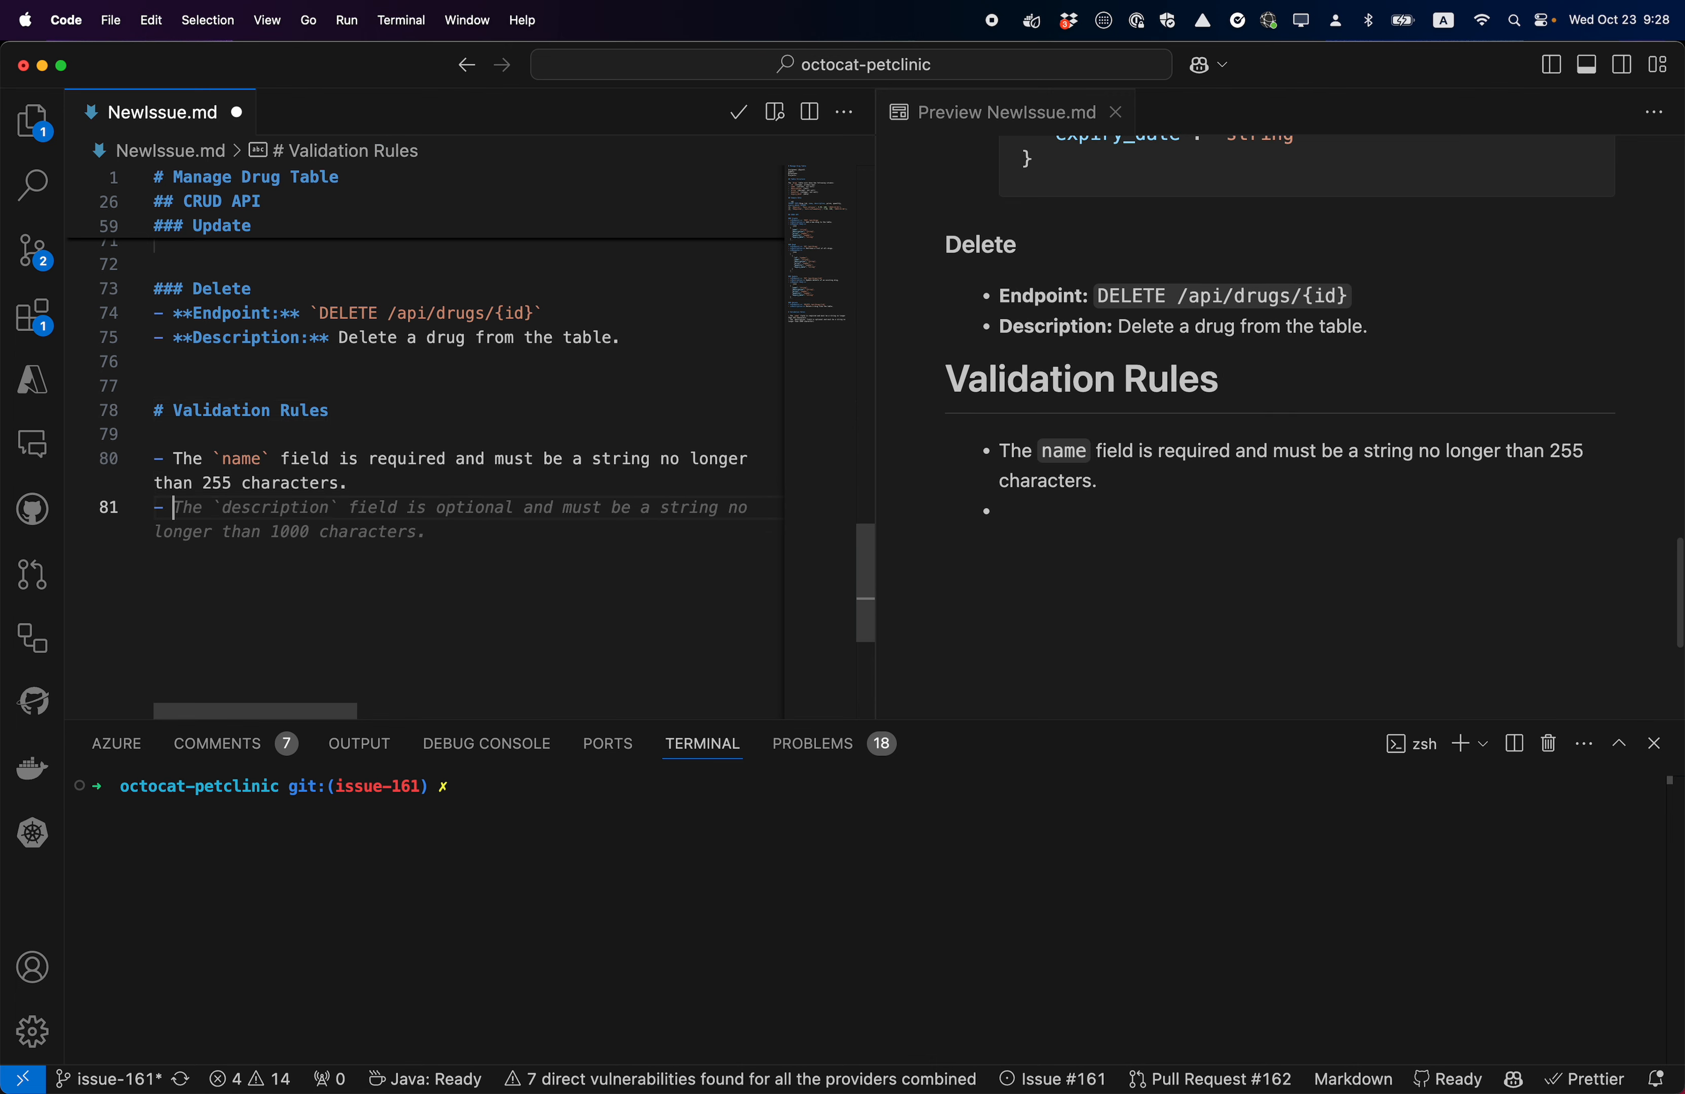
text(when the quantity is updated, the `updated_at` field should be updated automatically.)
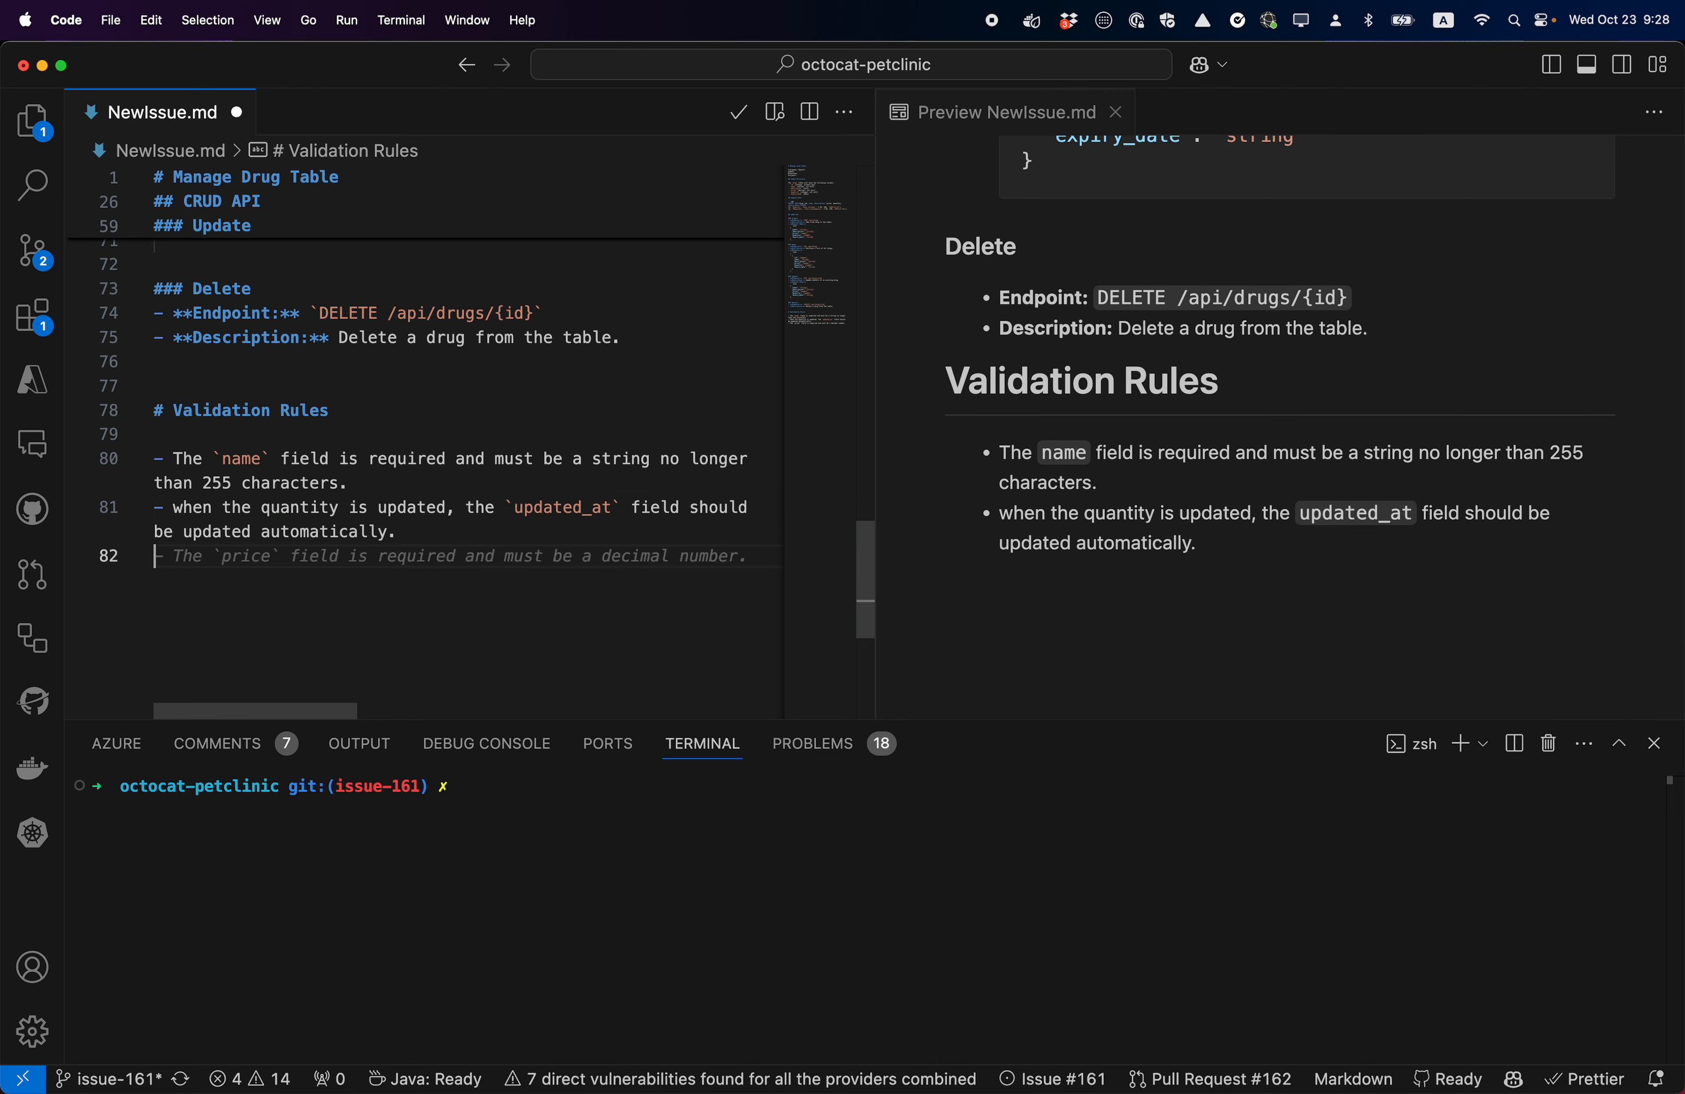
key(Tab)
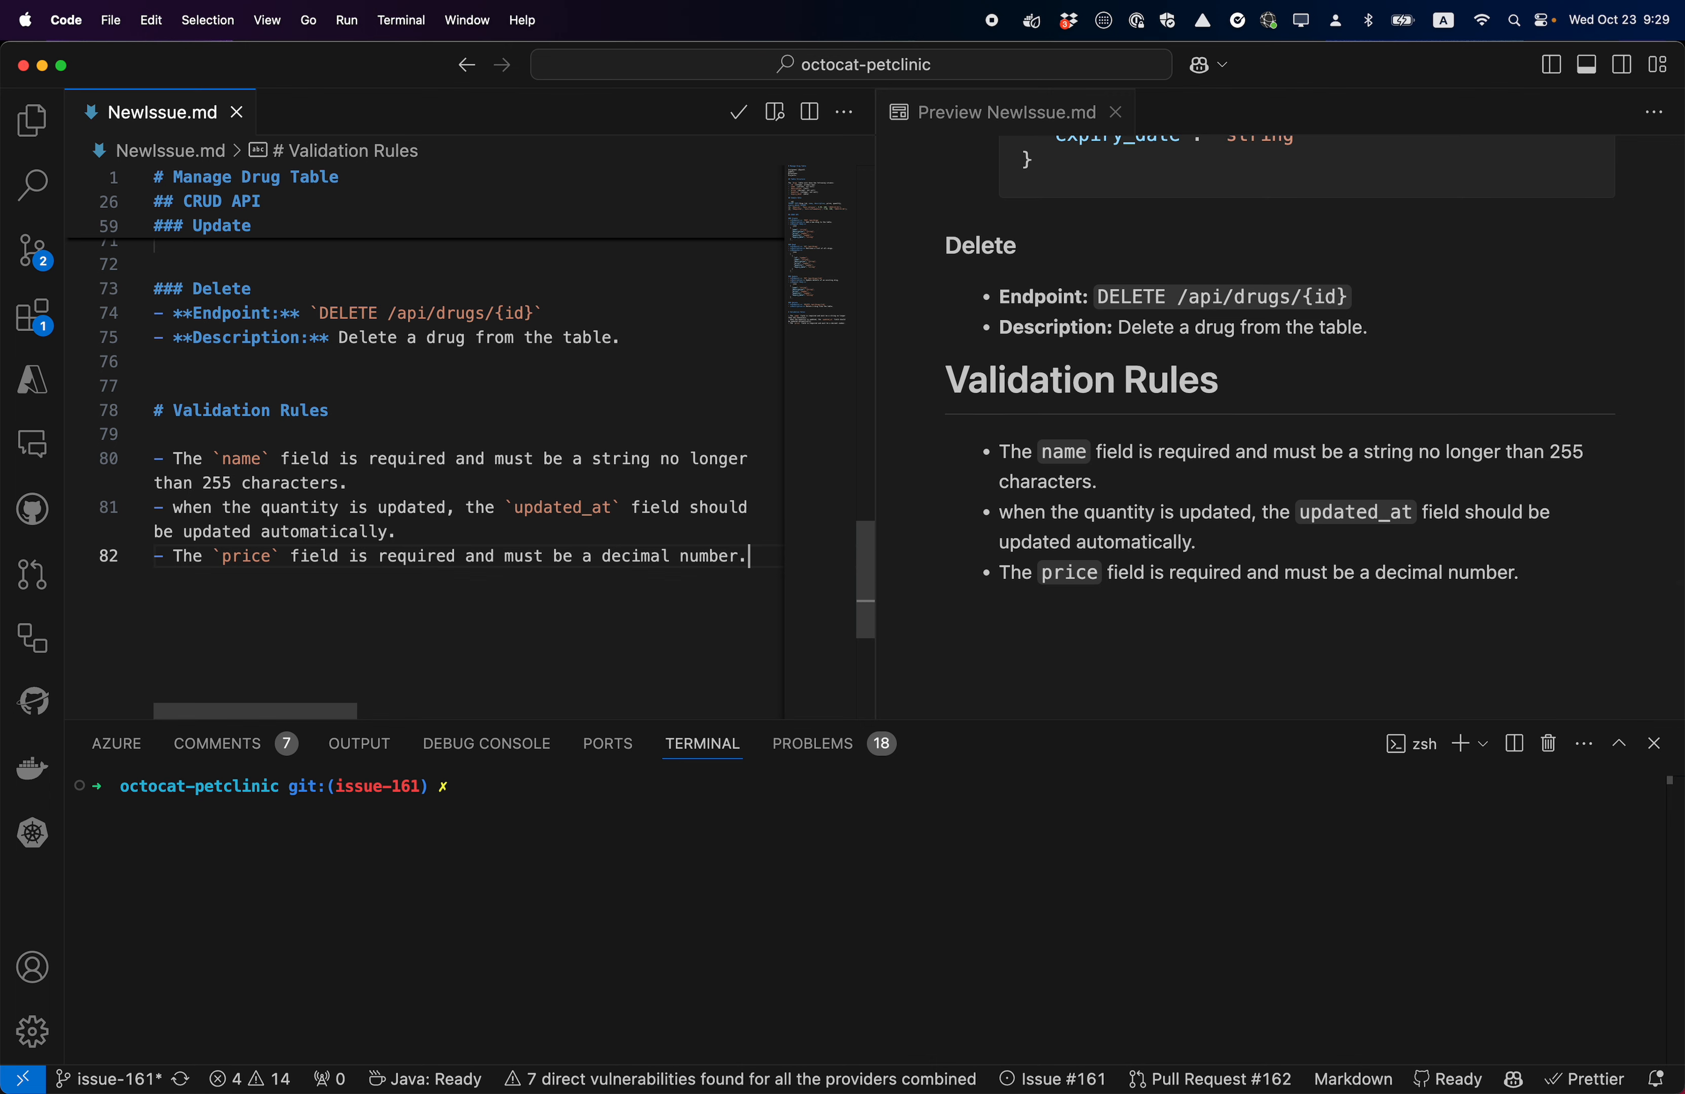
Create the issue on GitHub from the draft and open it (#176) in the browser.
click(739, 111)
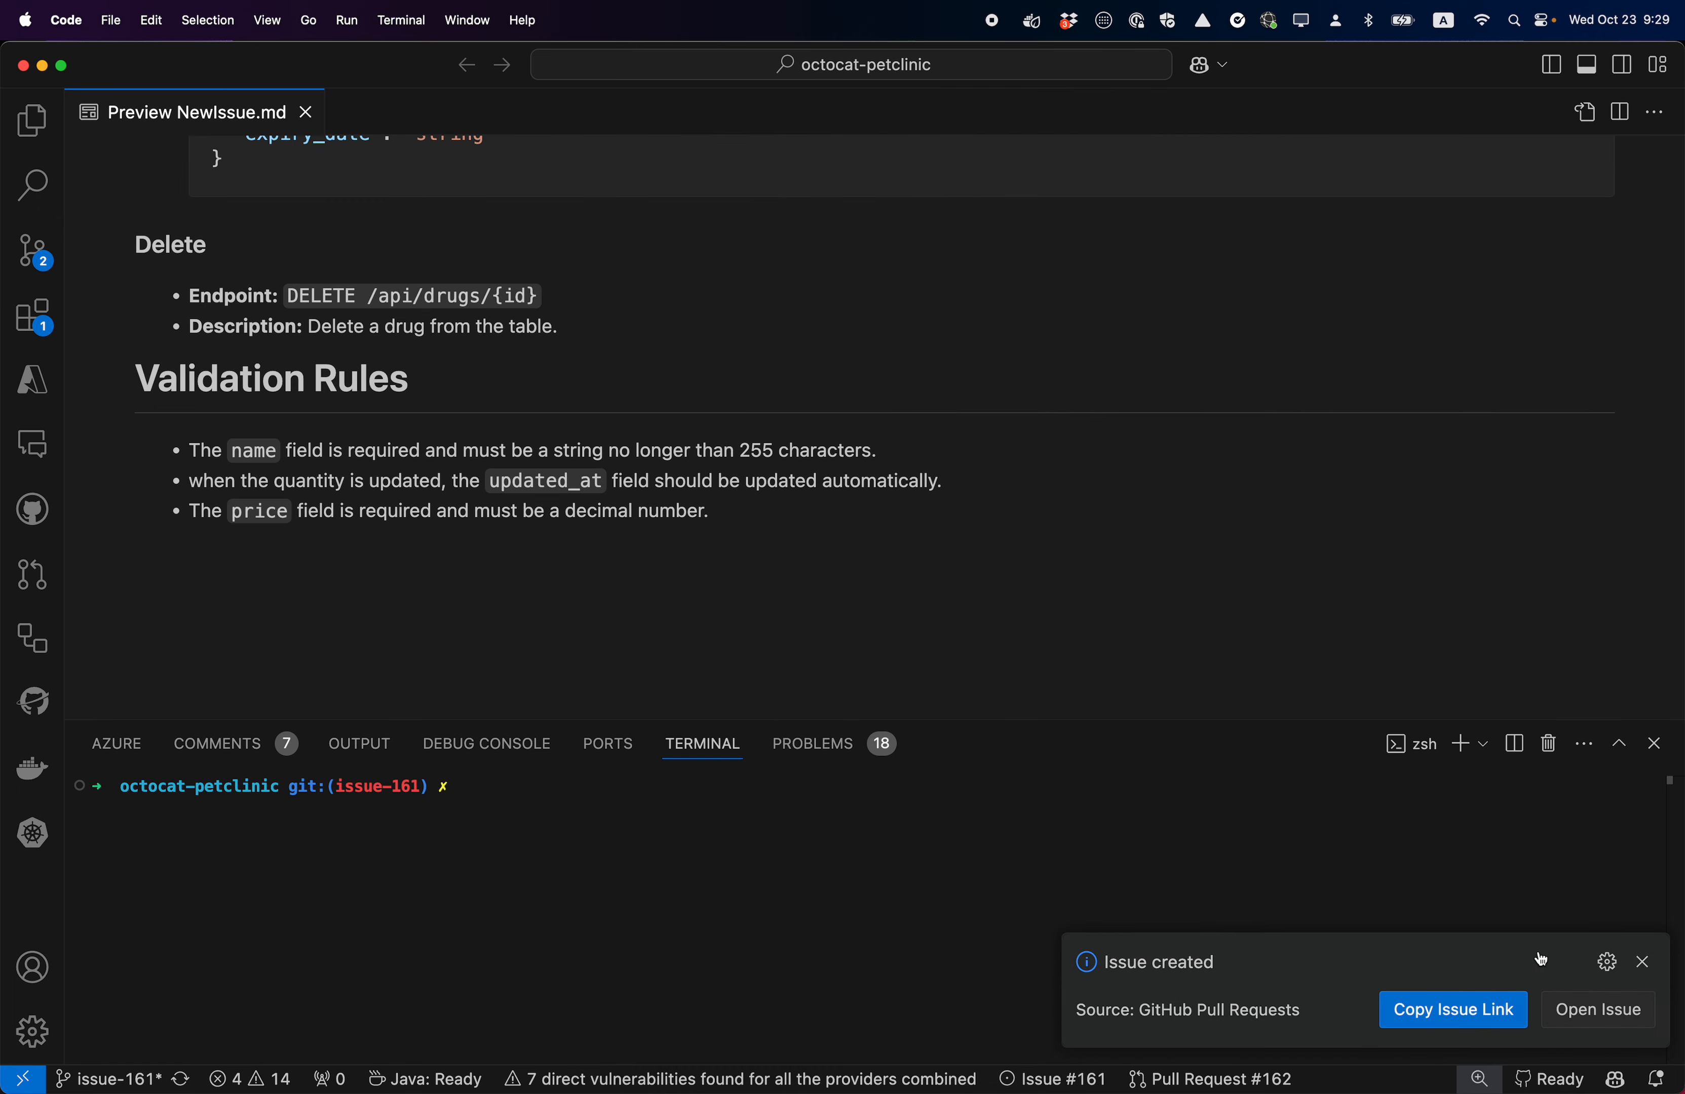
click(1596, 1009)
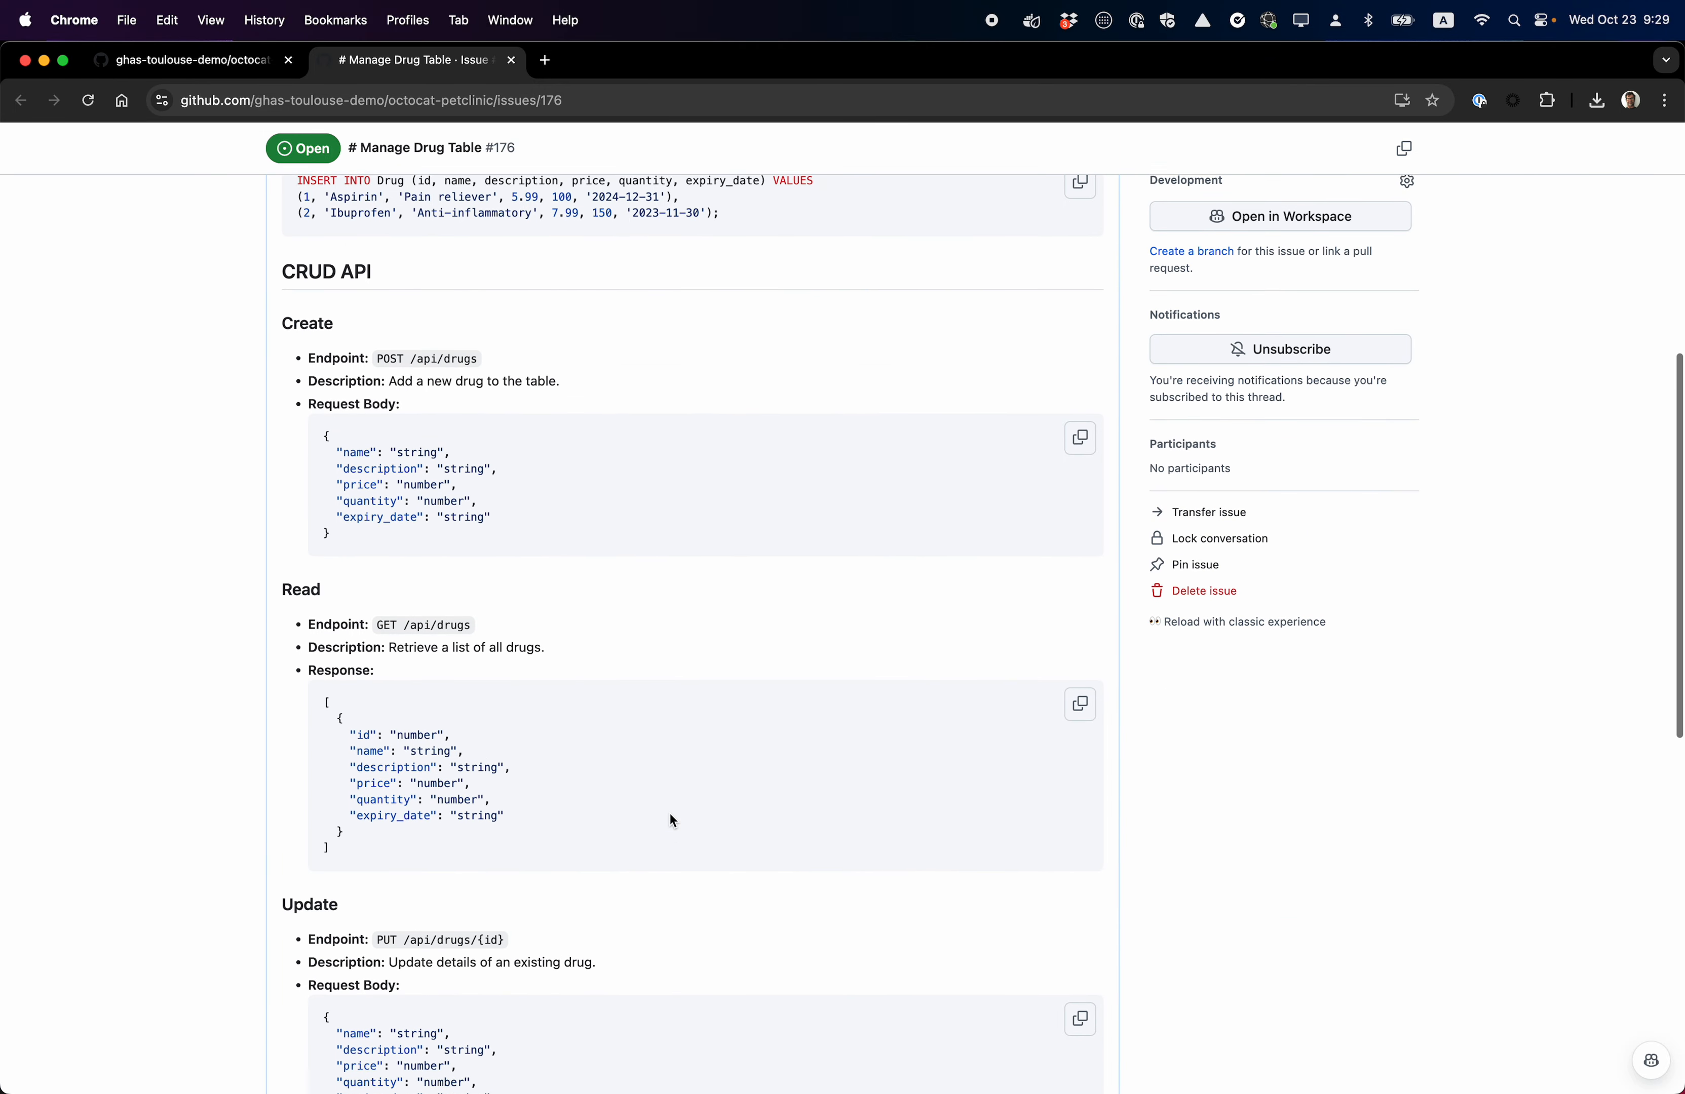